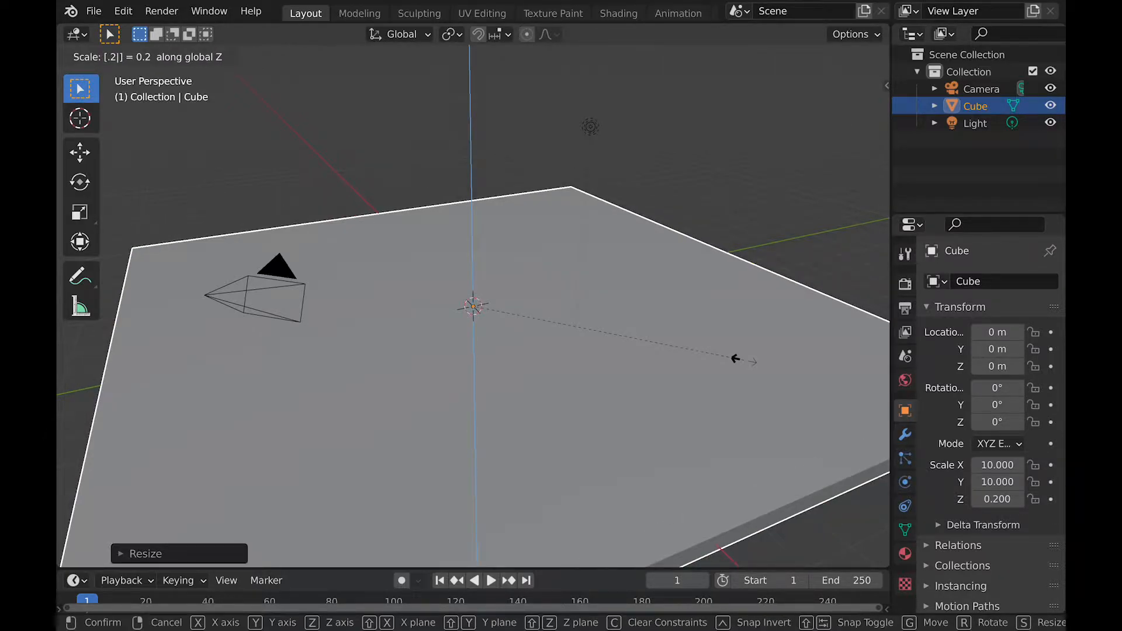
# Flatten the default cube into a 10 × 10 slab with Z scale 0.05
pyautogui.click(743, 364)
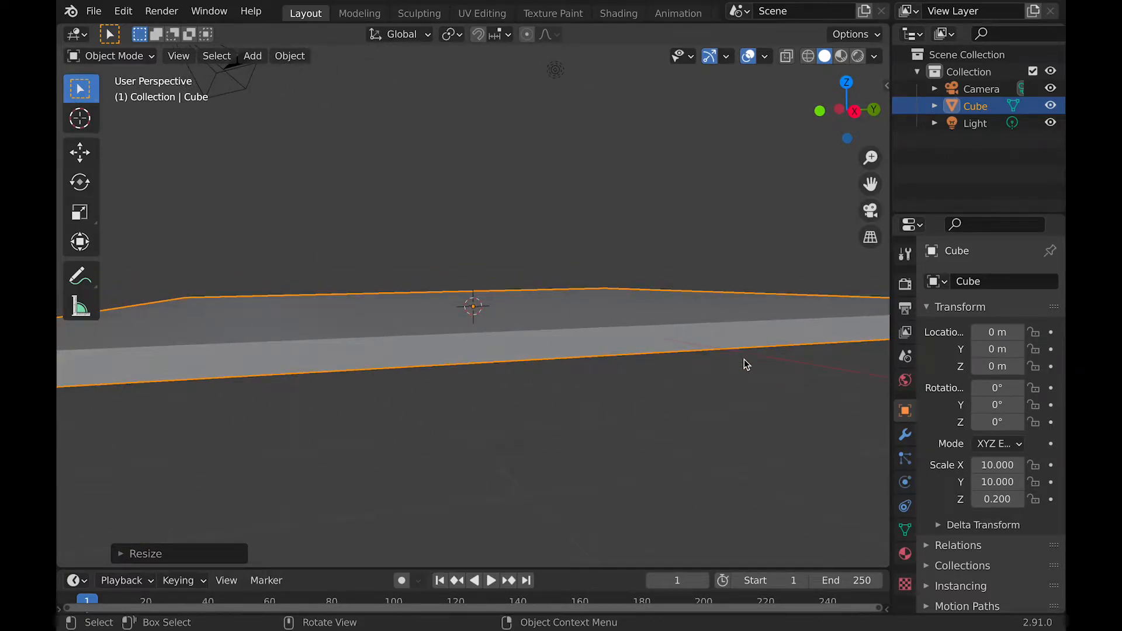
pyautogui.press('s')
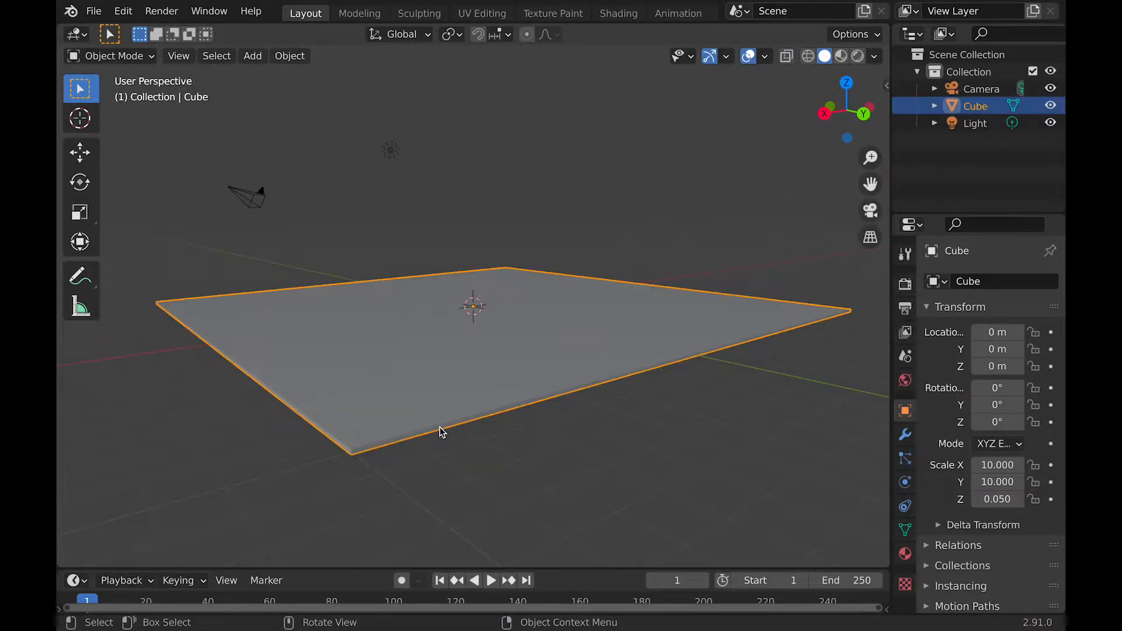
# Separate two floor edges into Cube.001, extrude them 0.5 m, and merge the corner
pyautogui.press('Tab')
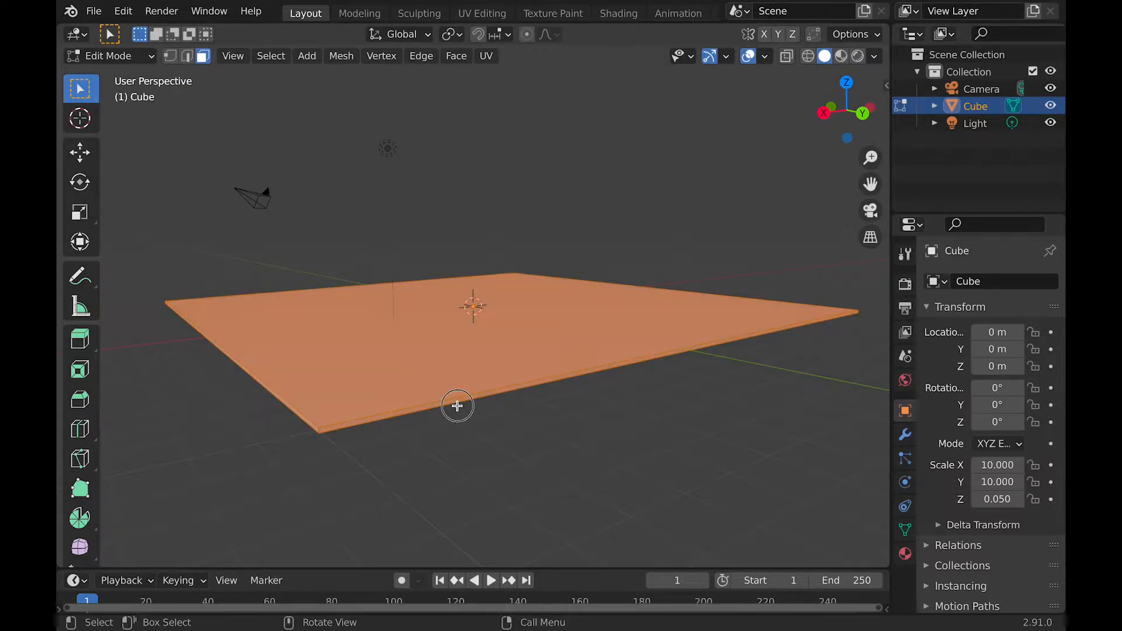
pyautogui.moveTo(458, 406); pyautogui.dragTo(455, 401)
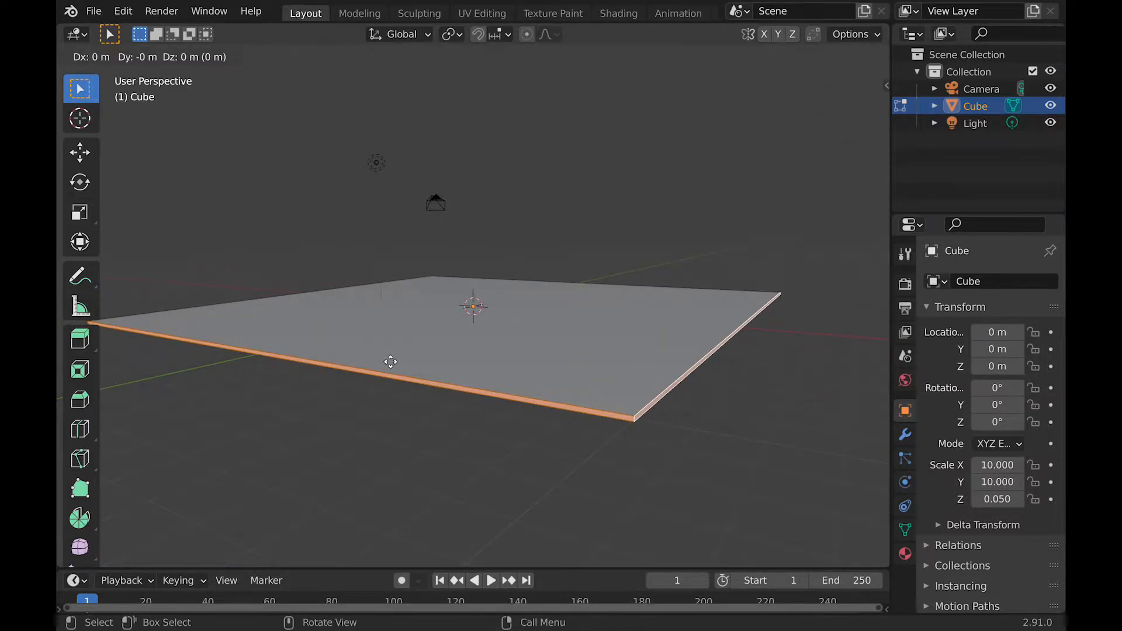
pyautogui.press('Tab')
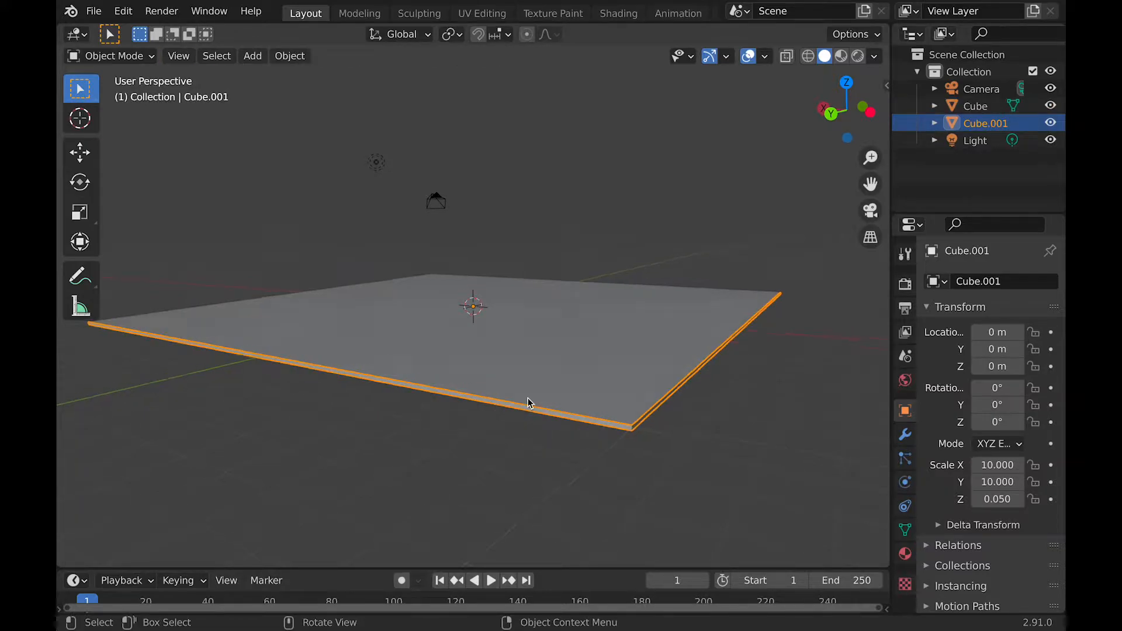
pyautogui.press('Tab')
pyautogui.write('.5')
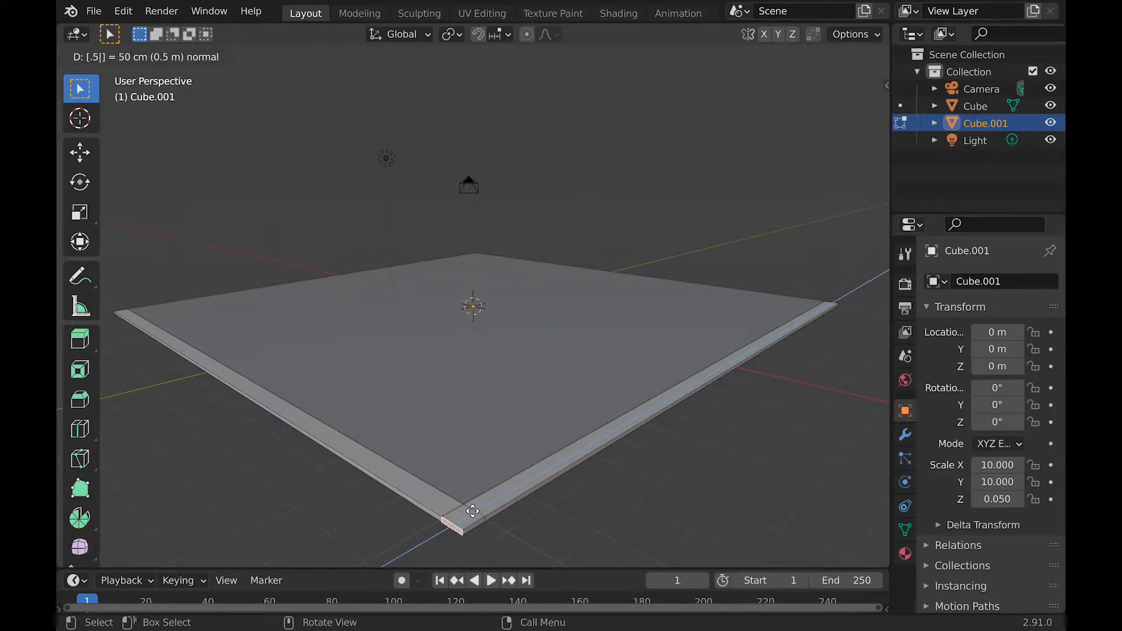
pyautogui.press('Tab')
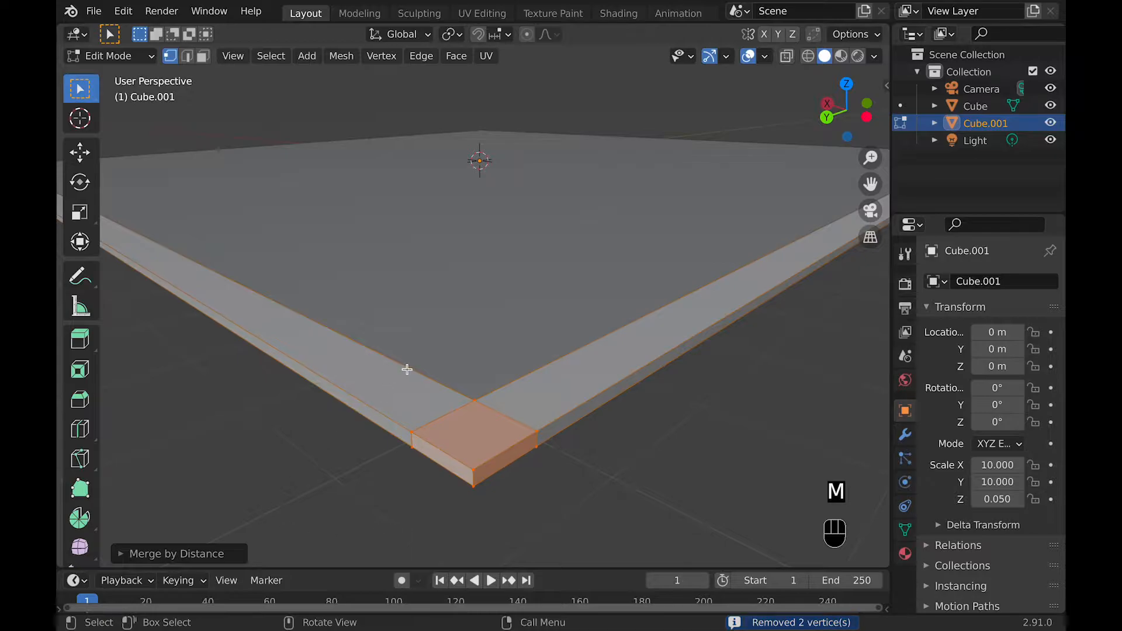
pyautogui.press('Tab')
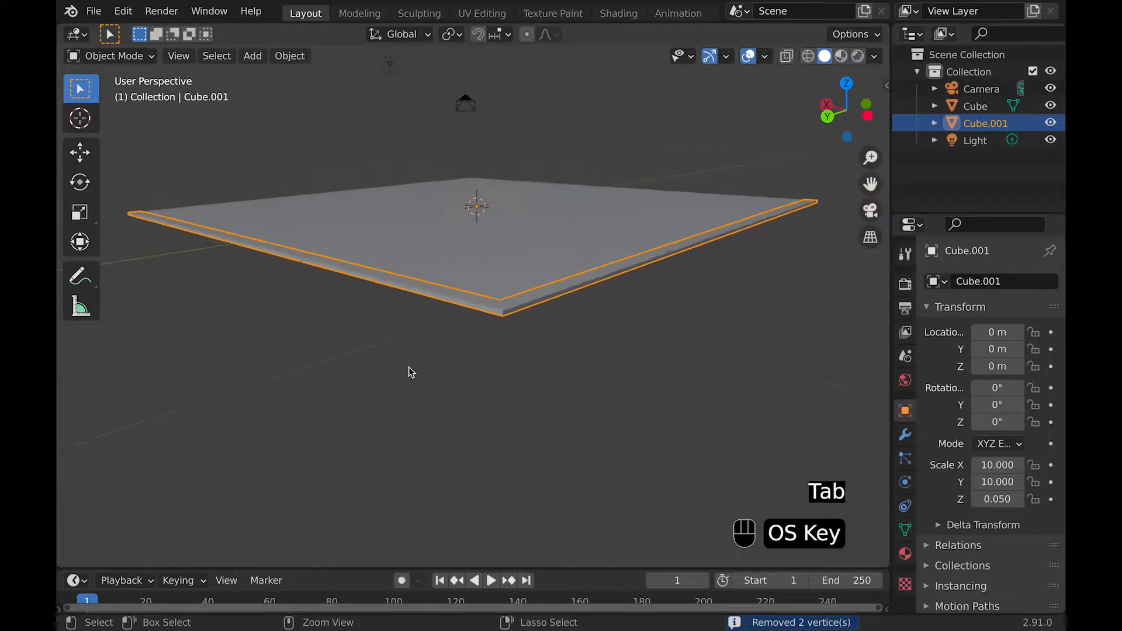
# Extrude the Cube.001 strip about 15.7 m upward into two corner walls
pyautogui.press('Tab')
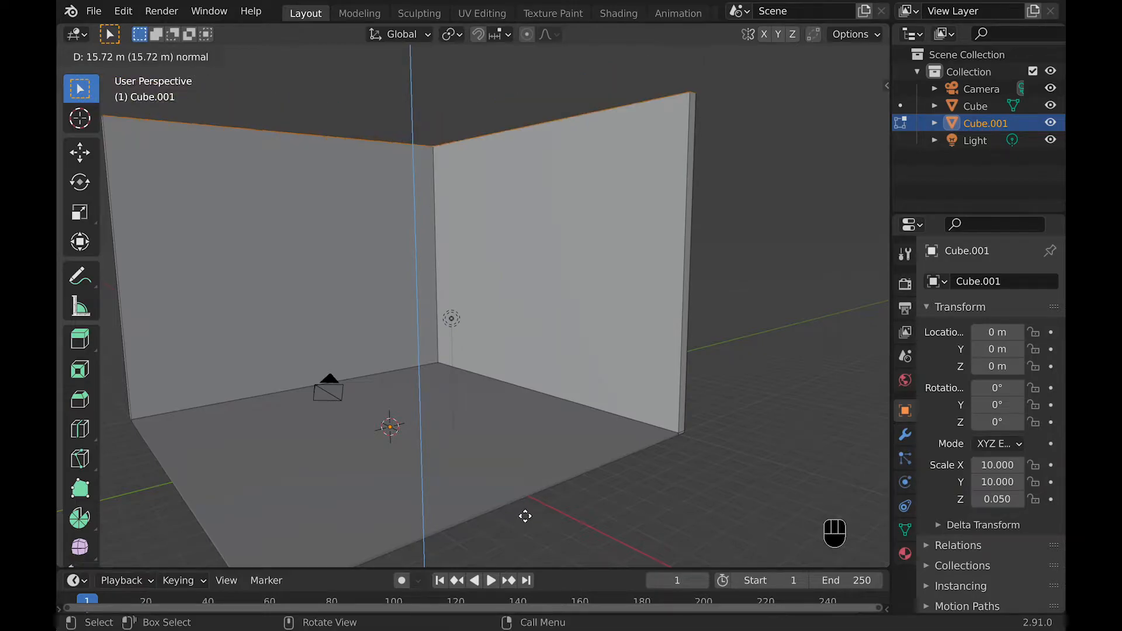
pyautogui.press('Tab')
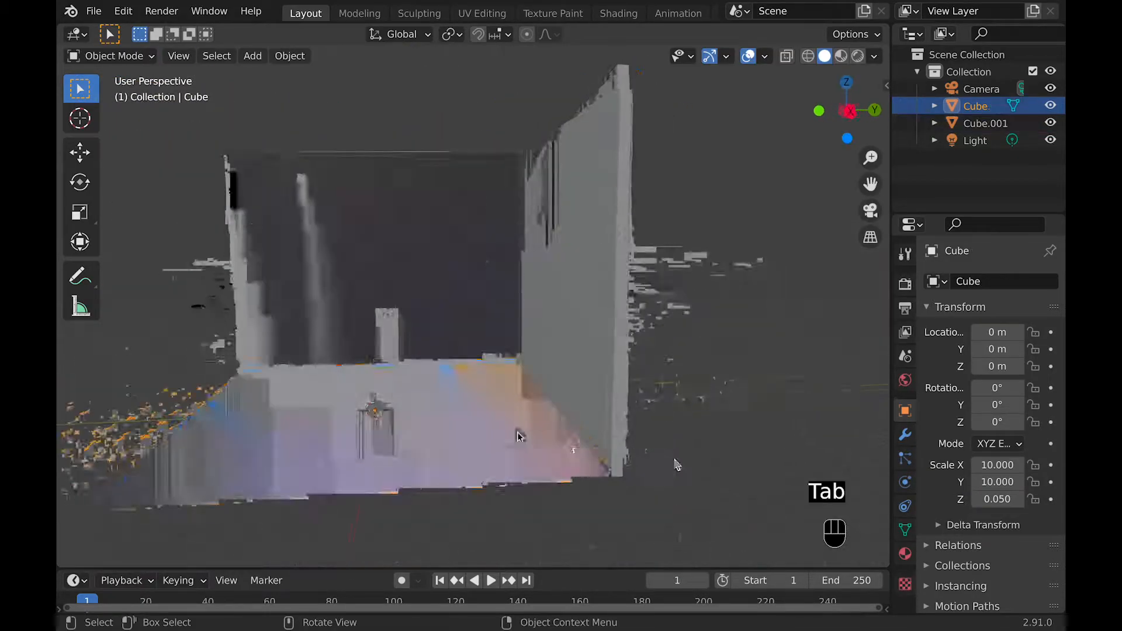
# Add Cube.002 at X 8 m, scaled 2 × 1 × 0.4, lifted slightly
pyautogui.click(252, 56)
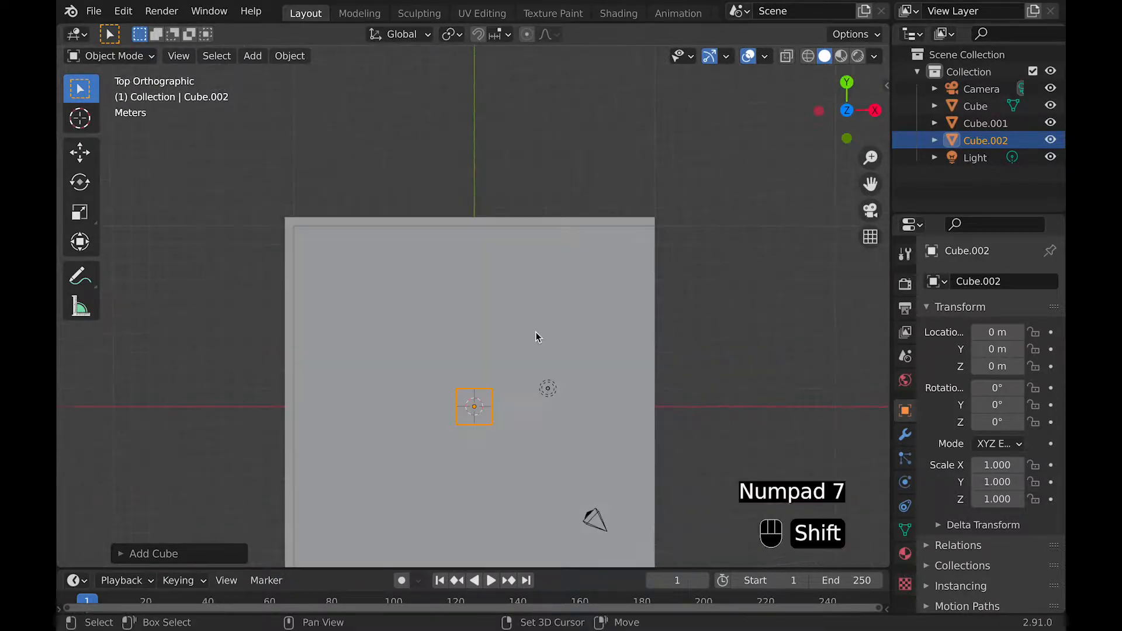
pyautogui.moveTo(474, 407); pyautogui.dragTo(573, 315)
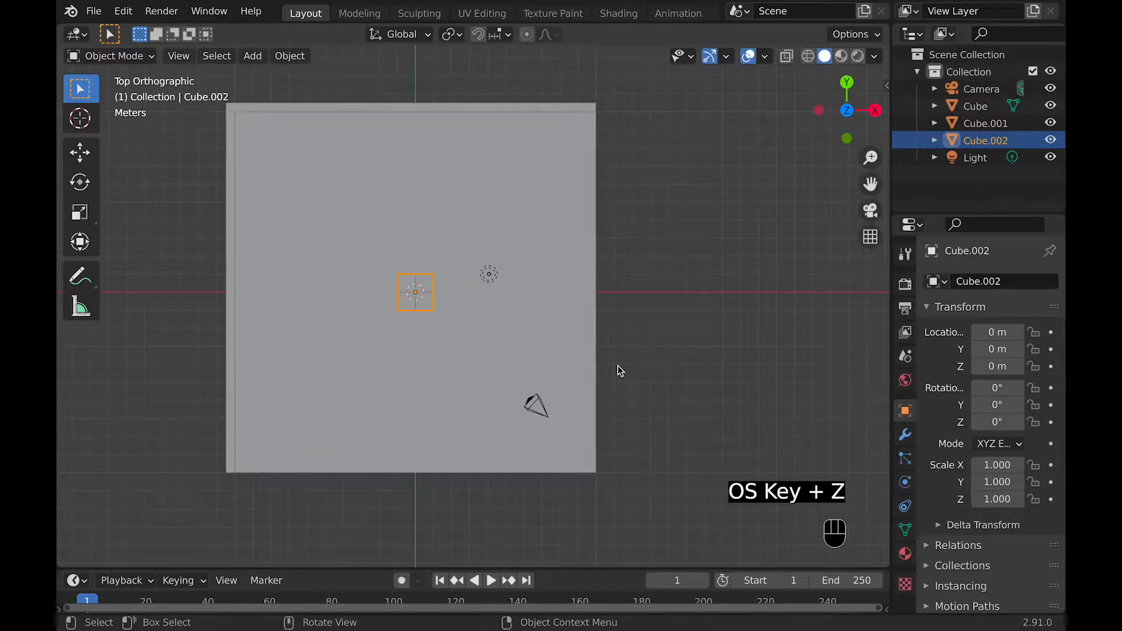
pyautogui.press('s')
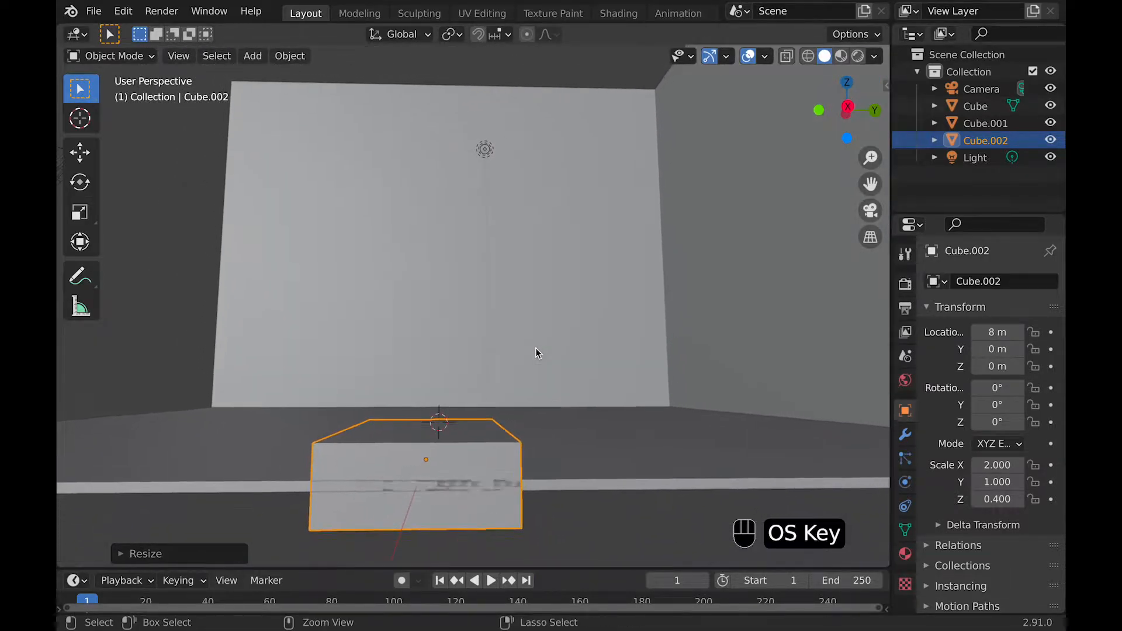
pyautogui.press('g')
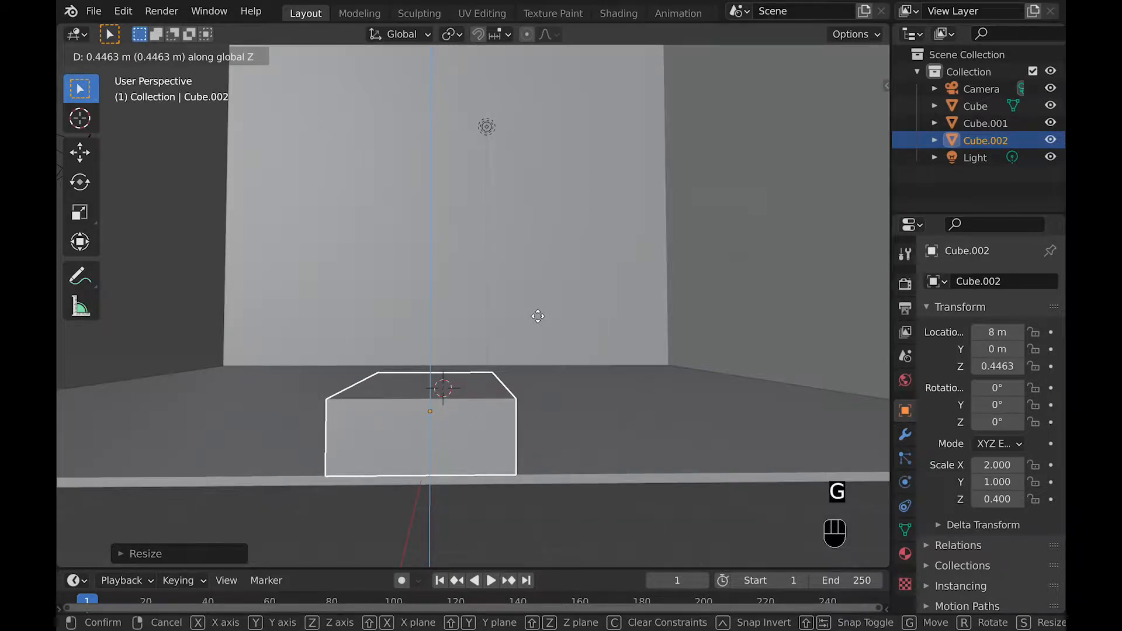
# Extrude Cube.002 repeatedly into a long segmented strip across the floor
pyautogui.press('Tab')
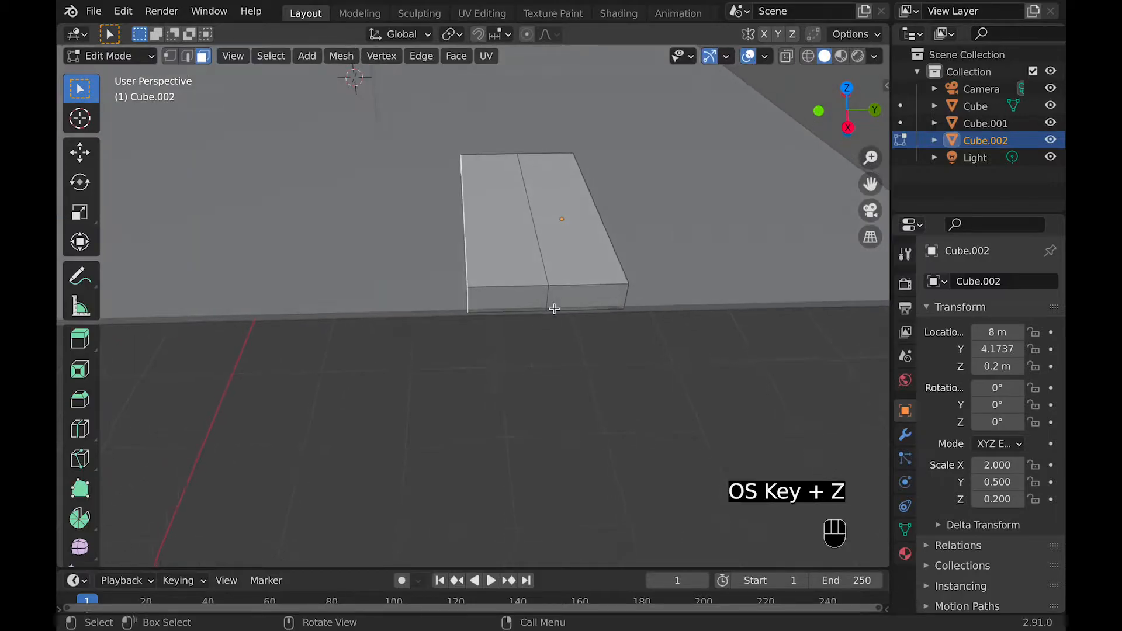
pyautogui.press('e')
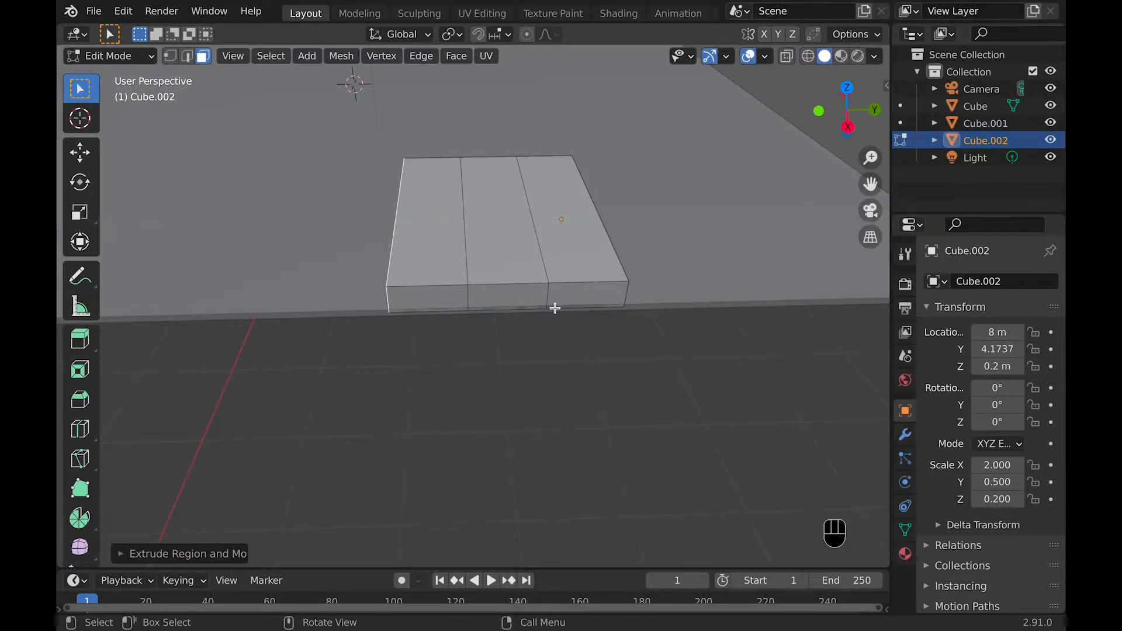
pyautogui.press('shift+r')
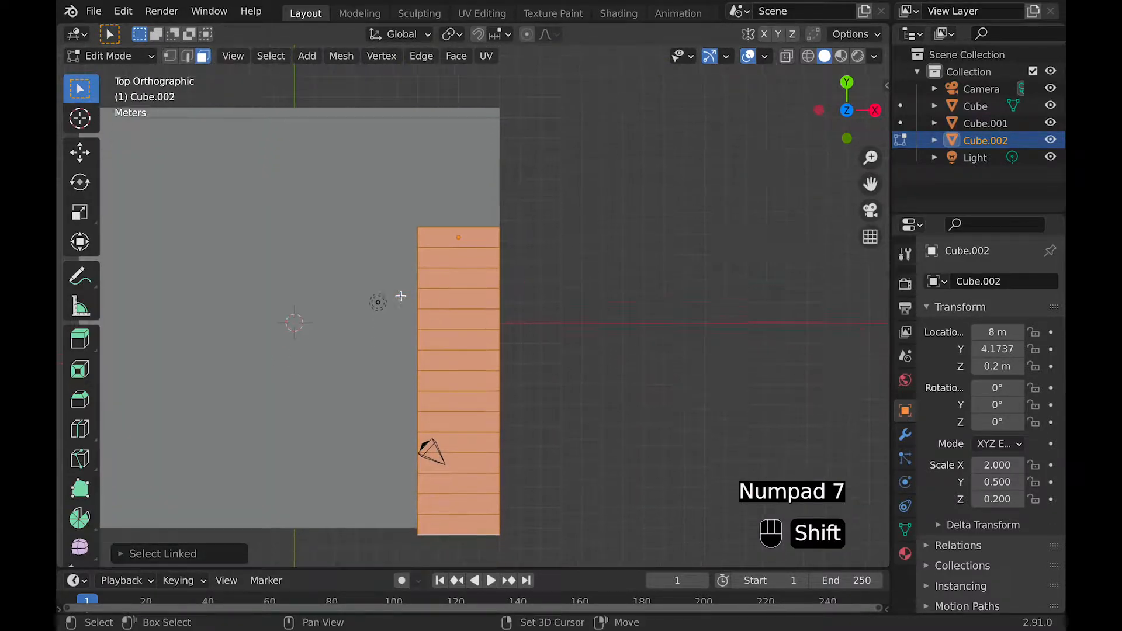
pyautogui.press('g')
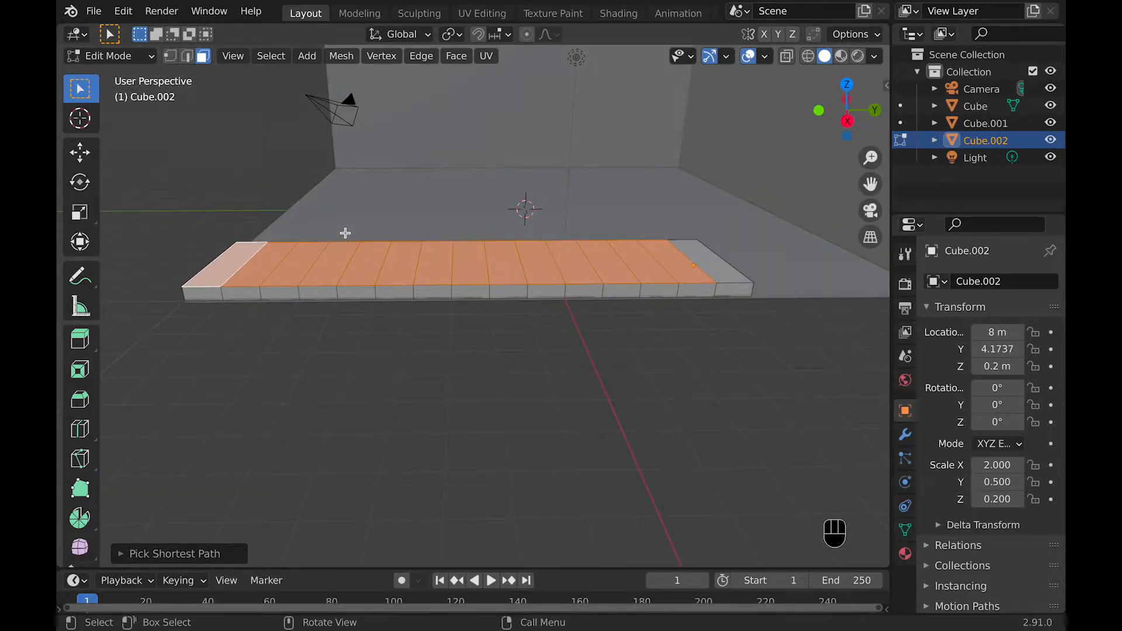
# Extrude successive face rows of Cube.002 upward into rising seating tiers
pyautogui.press('e')
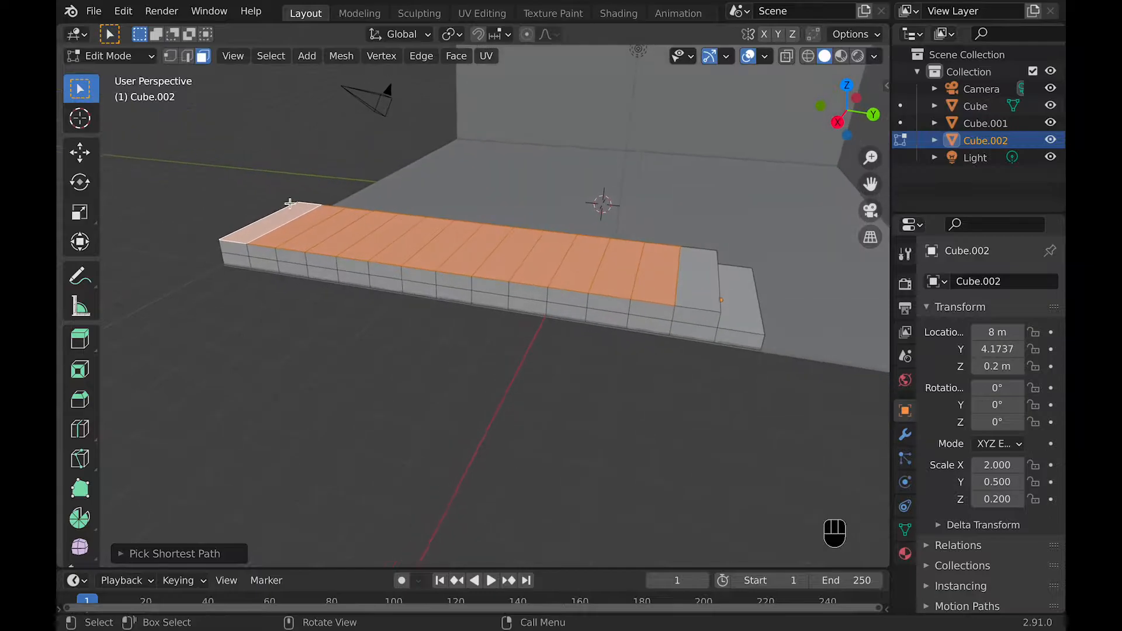
pyautogui.press('e')
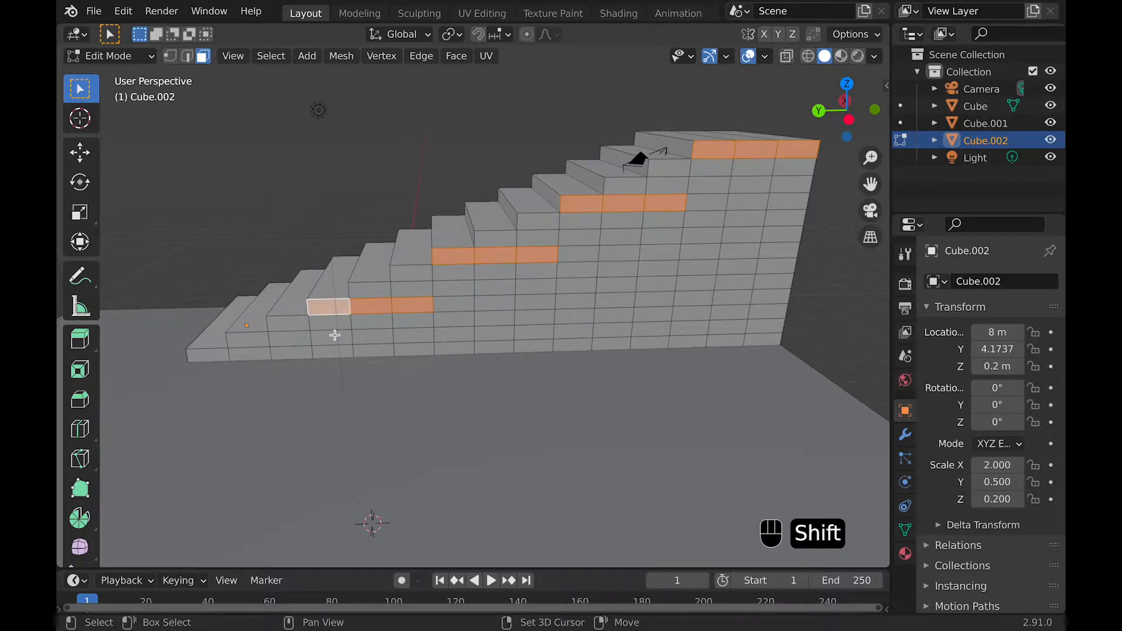
pyautogui.moveTo(300, 351)
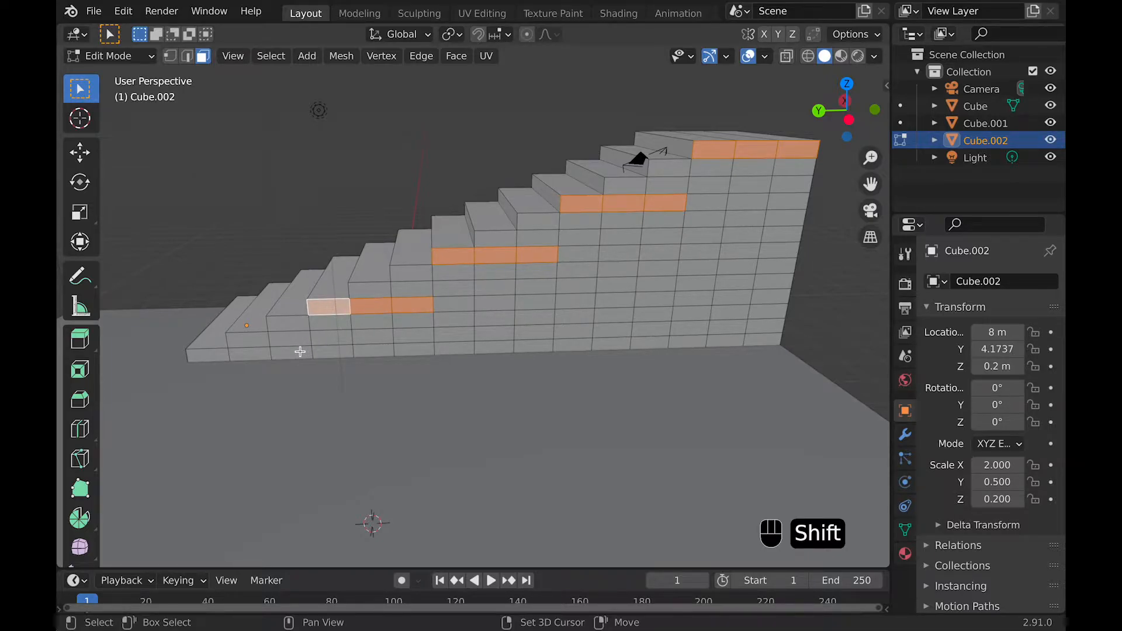
pyautogui.moveTo(356, 322)
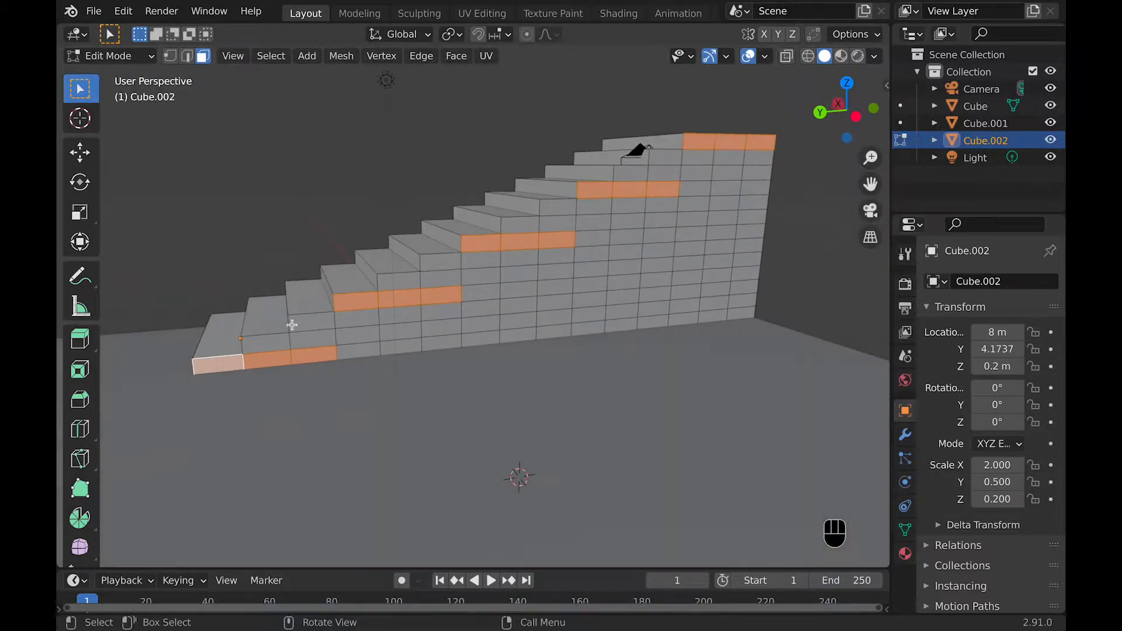
pyautogui.click(506, 342)
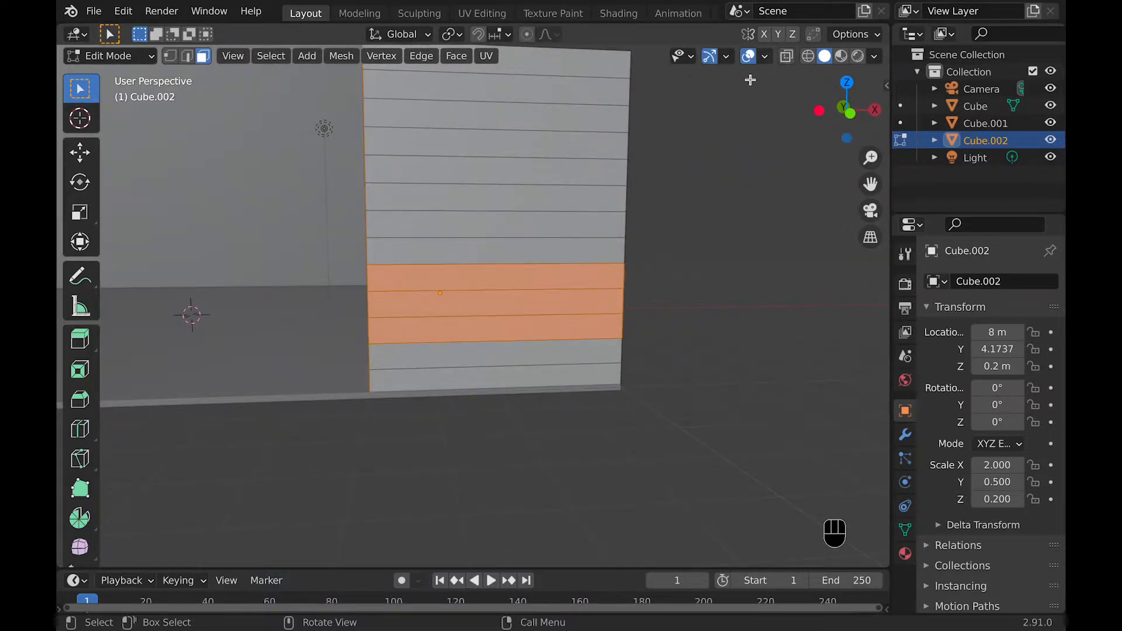
pyautogui.press('shift+z')
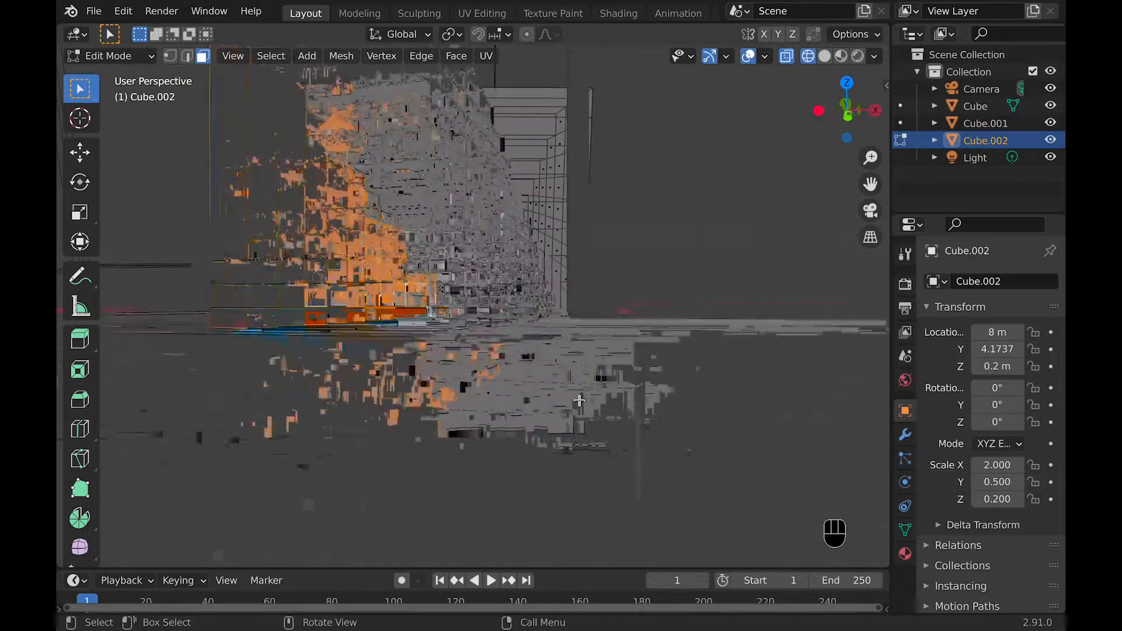
# Extrude the seating's side faces outward to widen the stepped block across the room
pyautogui.press('shift+z')
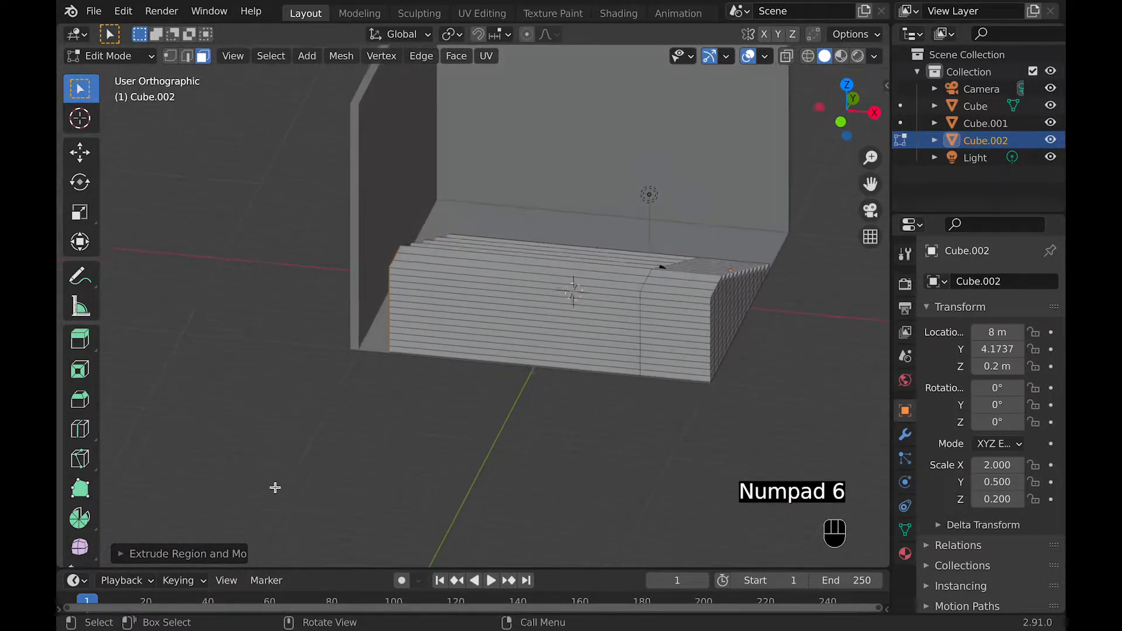
# Replace the camera and light with an upright plane rotated 90° on X against the wall
pyautogui.press('KP_6')
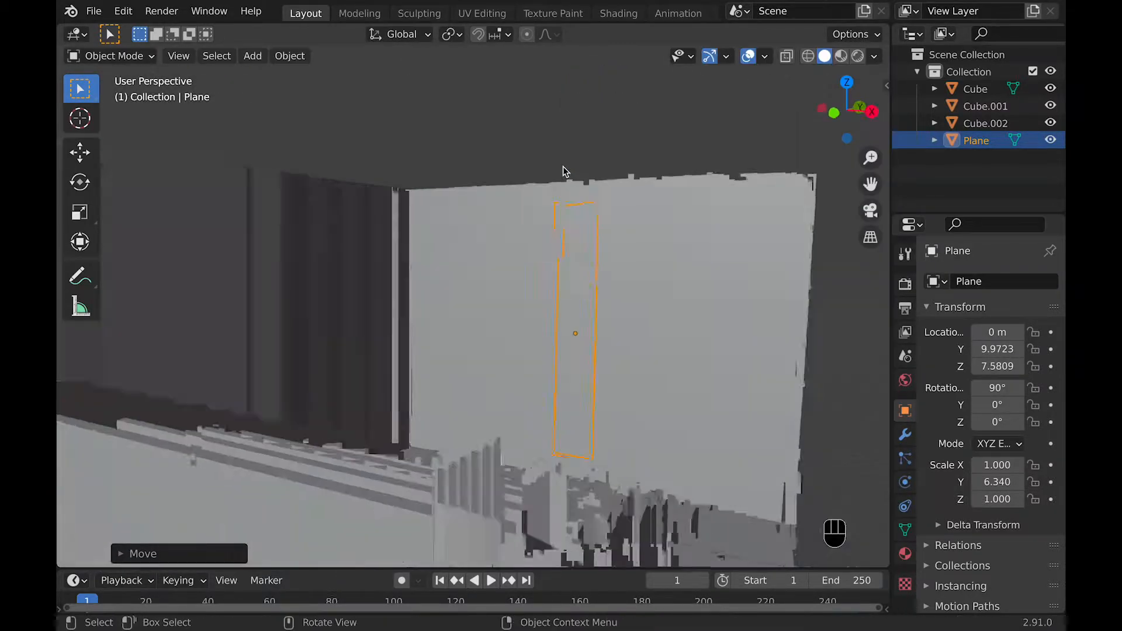
# Widen the plane to X scale -8.45 at Z 7.72 and inset a border
pyautogui.moveTo(575, 334); pyautogui.dragTo(340, 358)
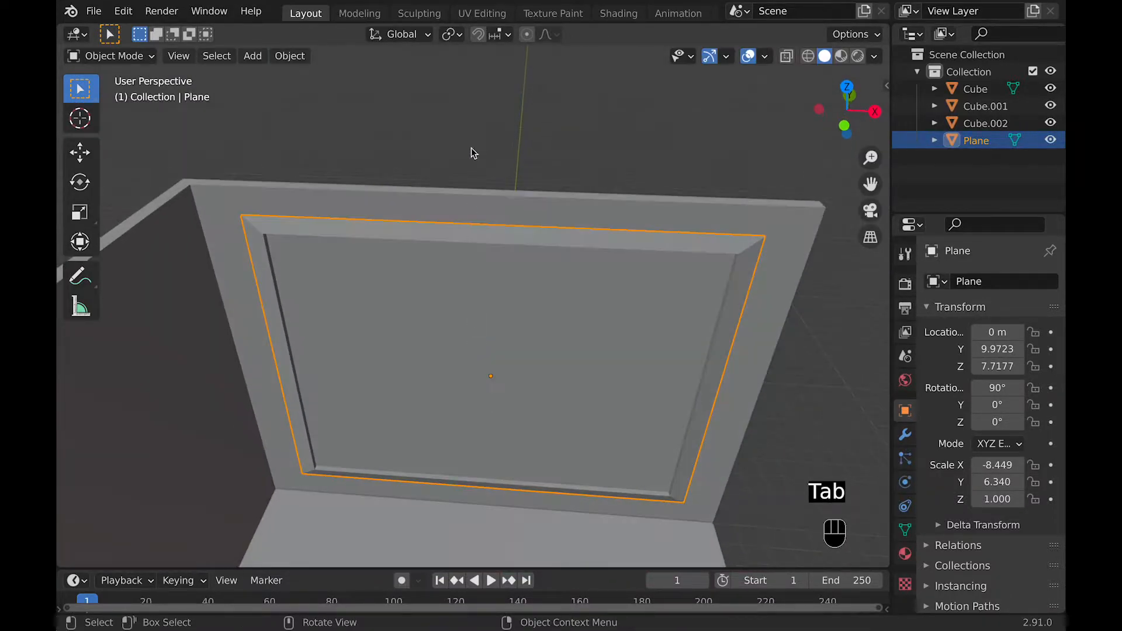
# Add Cube.003 and shape it into a thin upright seat divider on the tiers
pyautogui.press('shift+a')
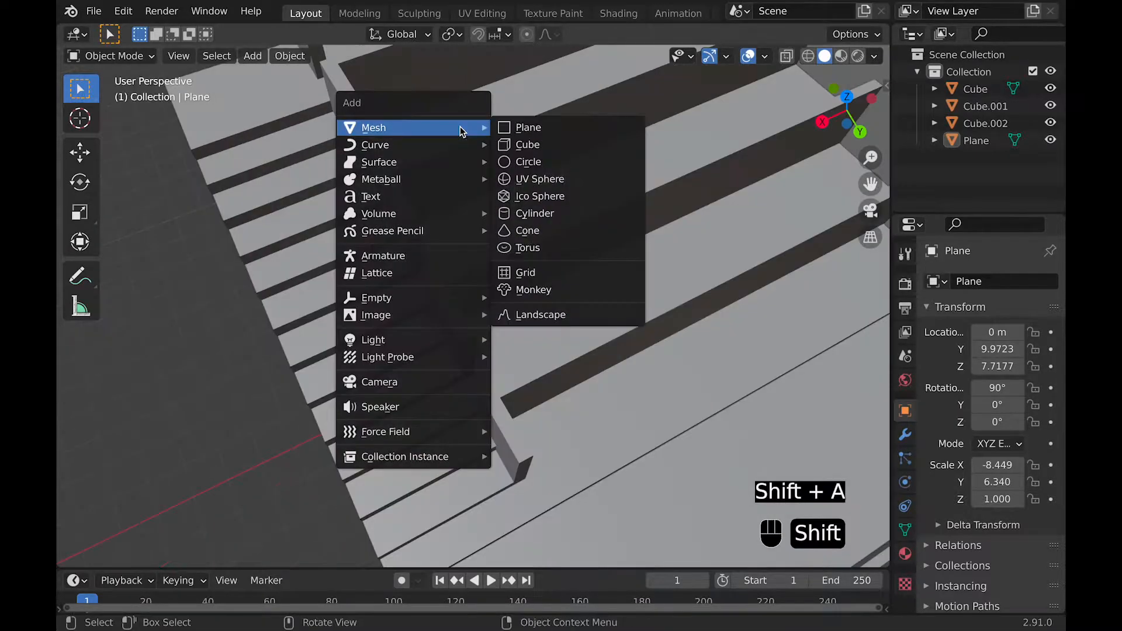
pyautogui.click(526, 143)
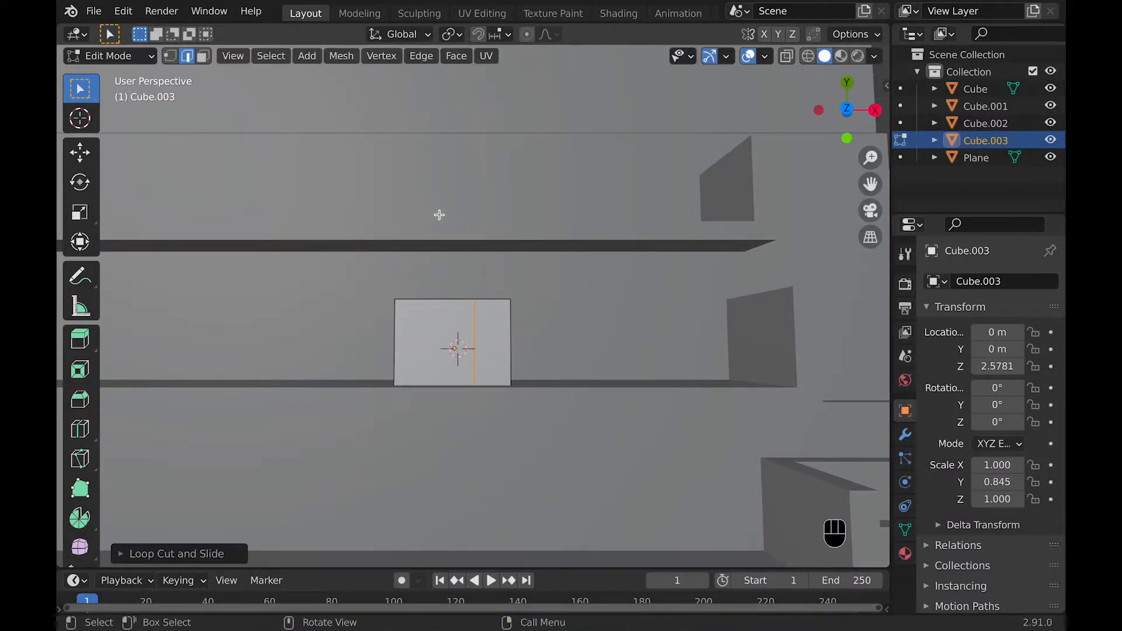
pyautogui.press('shift+z')
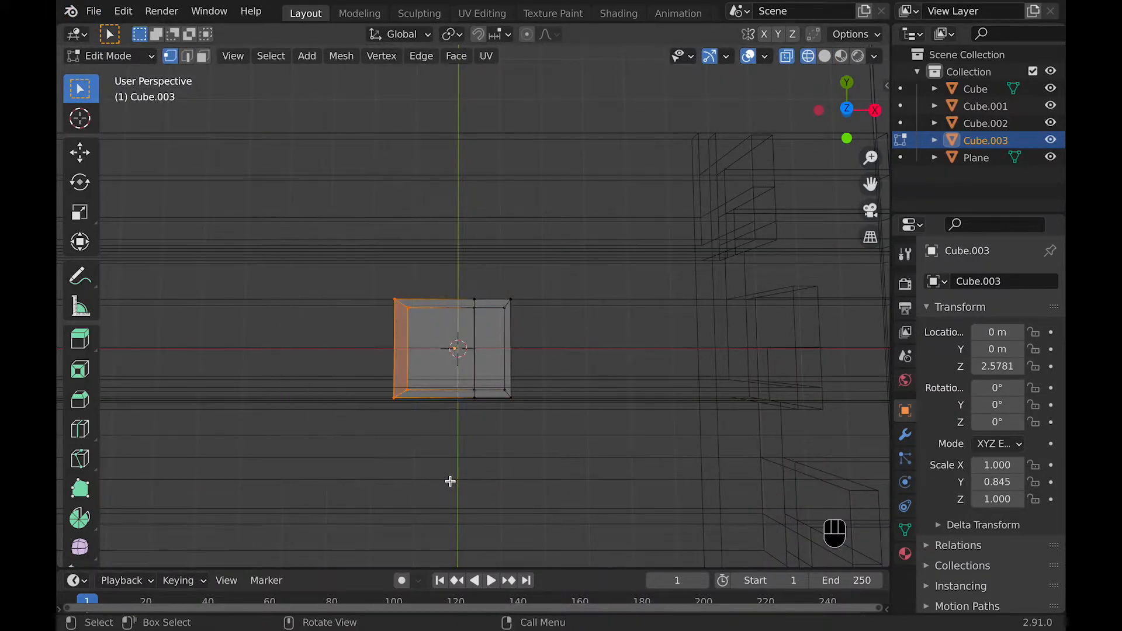
pyautogui.press('x')
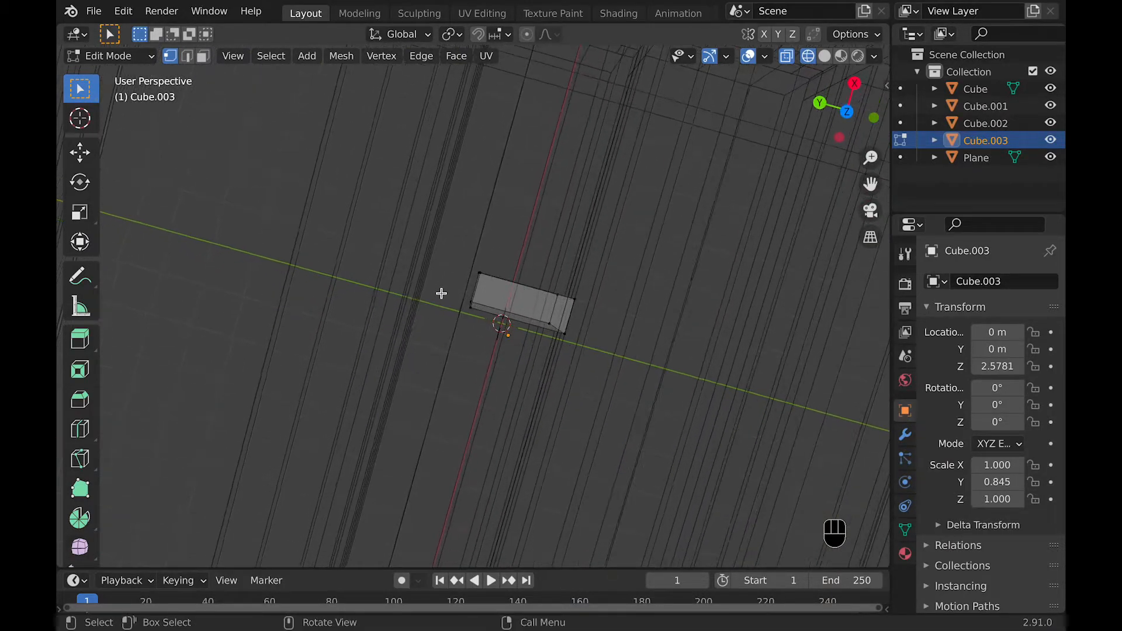
pyautogui.moveTo(440, 293); pyautogui.dragTo(555, 410)
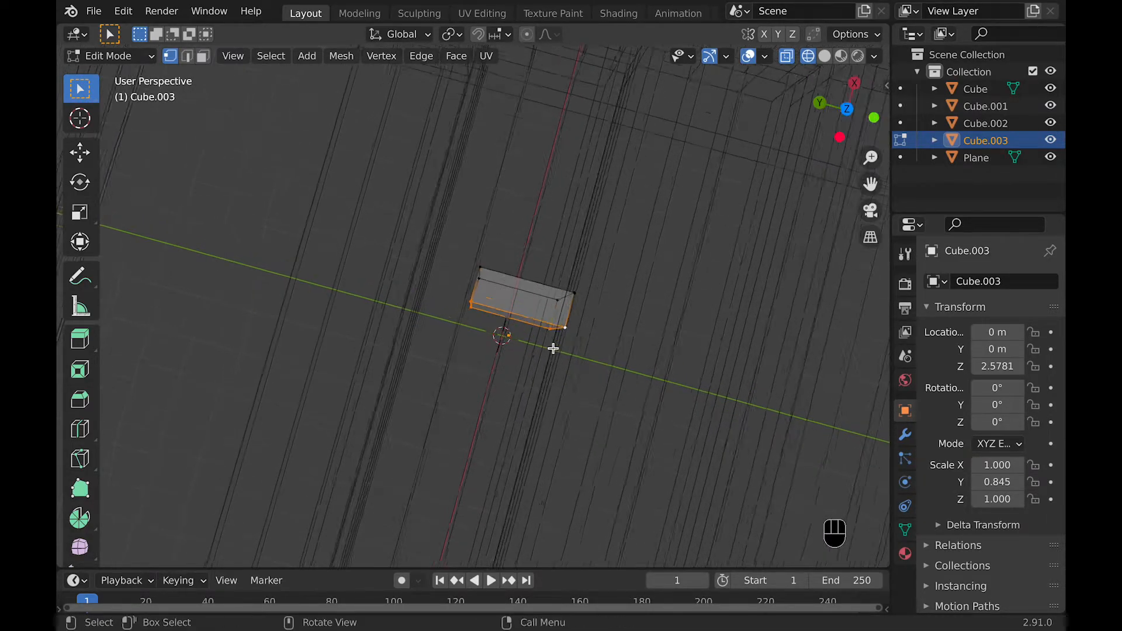
pyautogui.press('Tab')
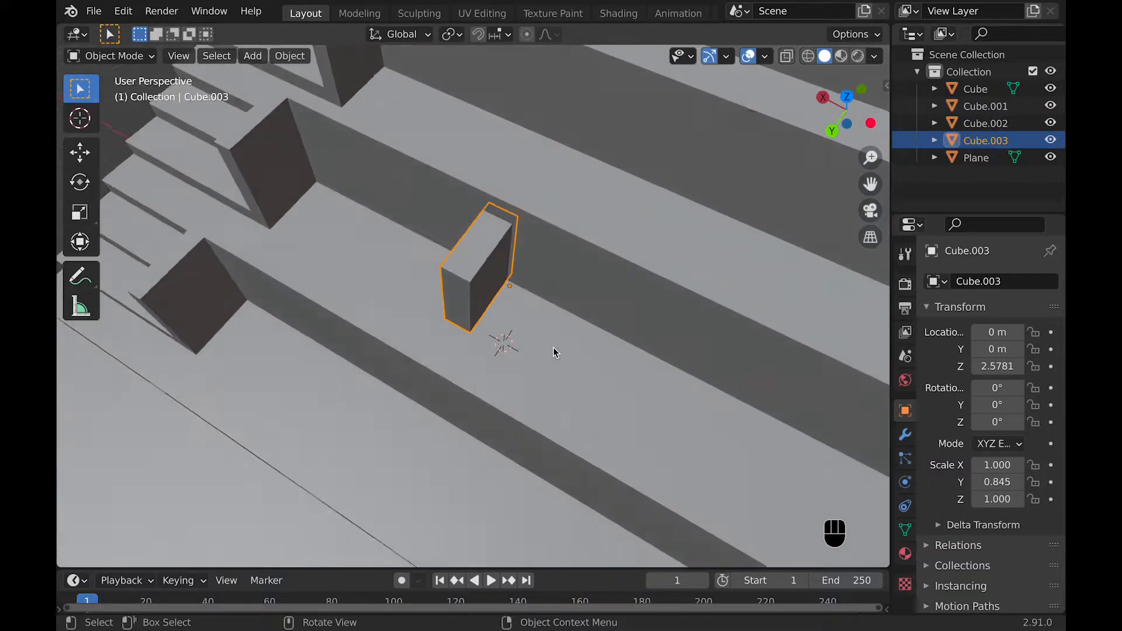
# Add a Bevel modifier to the block with 3 segments and 0.16 m amount
pyautogui.click(989, 280)
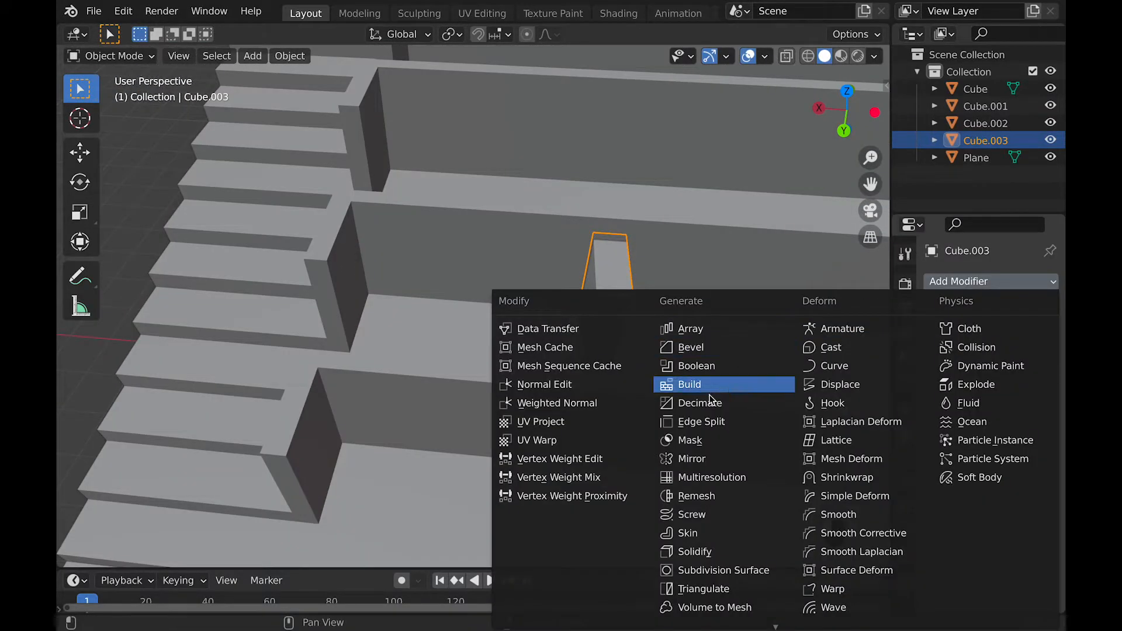
pyautogui.moveTo(694, 366)
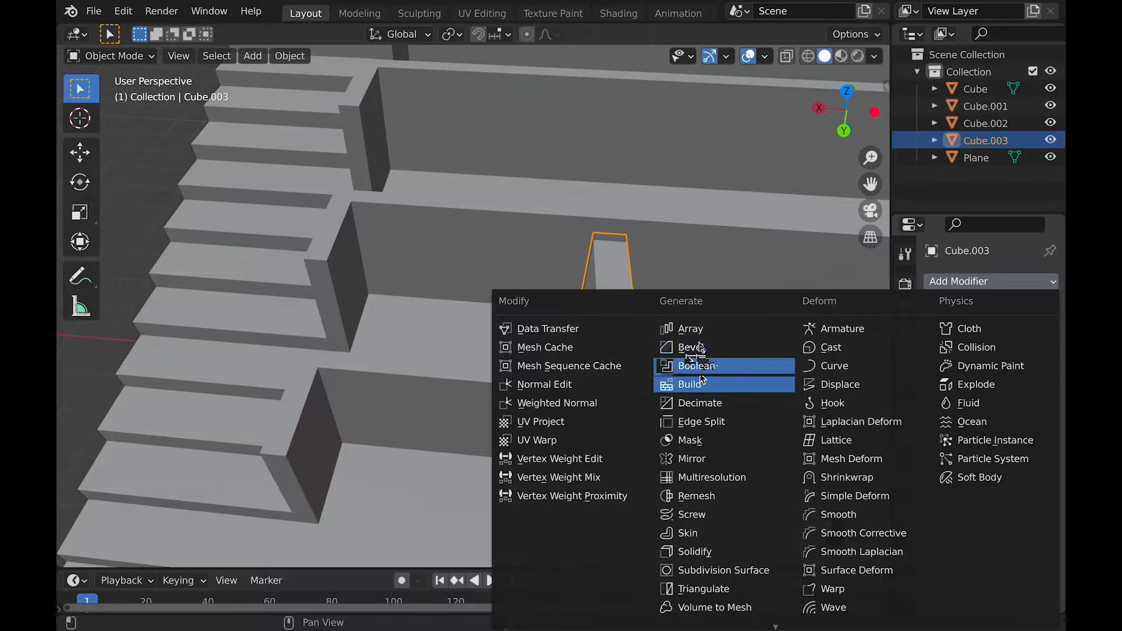
pyautogui.click(691, 347)
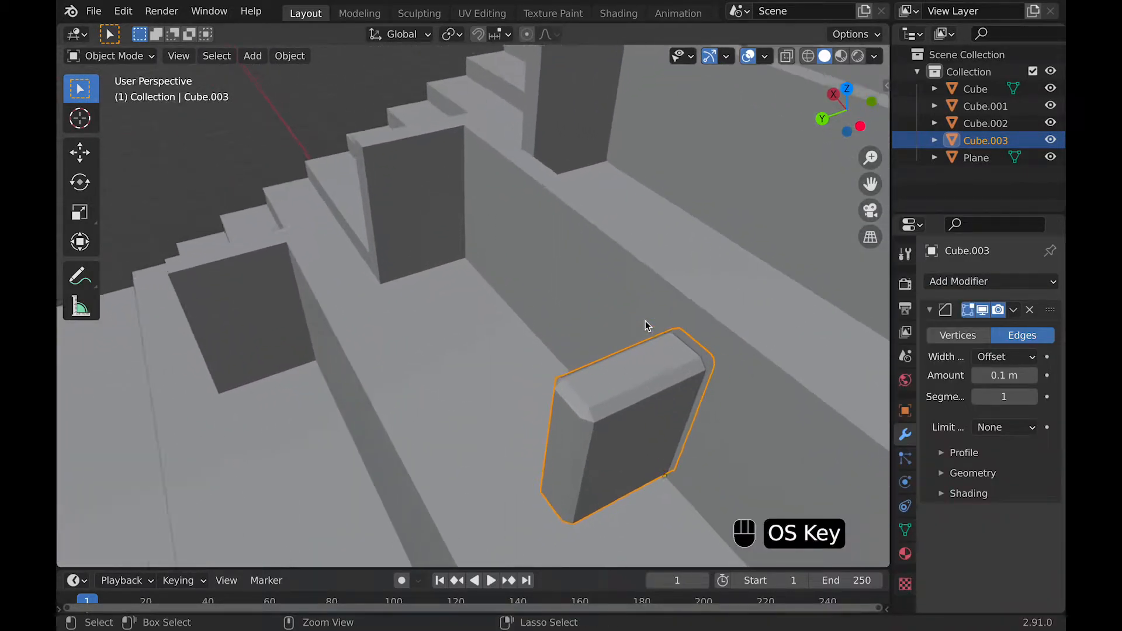
pyautogui.moveTo(644, 322); pyautogui.dragTo(580, 412)
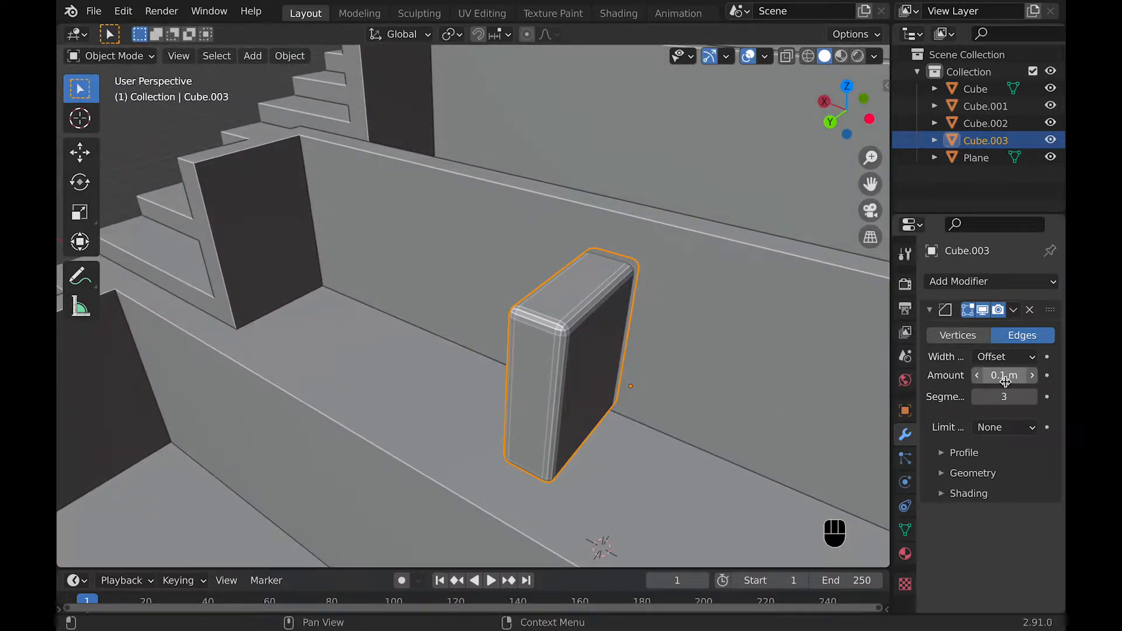
pyautogui.moveTo(988, 375); pyautogui.dragTo(1016, 375)
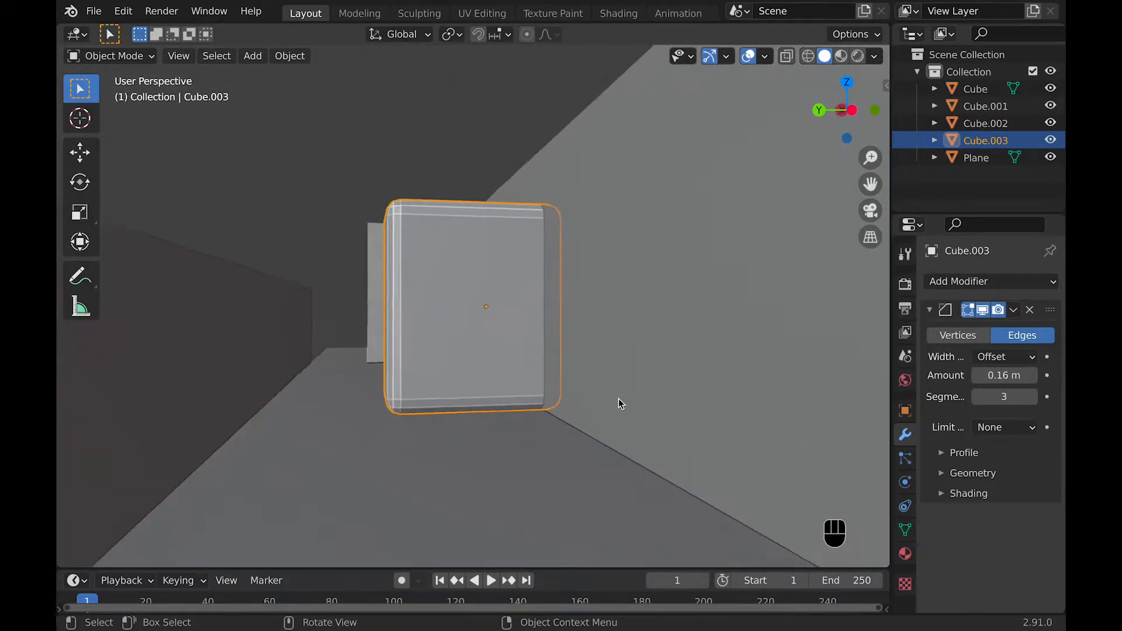
# Move the bevelled block vertically so it rests on the seating step
pyautogui.press('g')
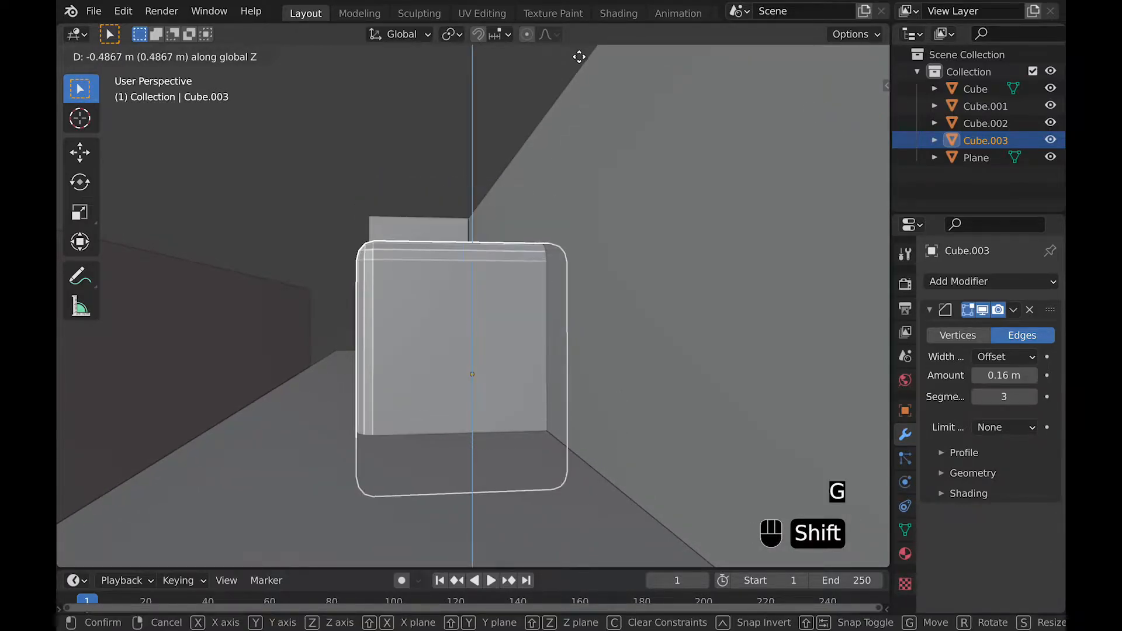
pyautogui.click(571, 435)
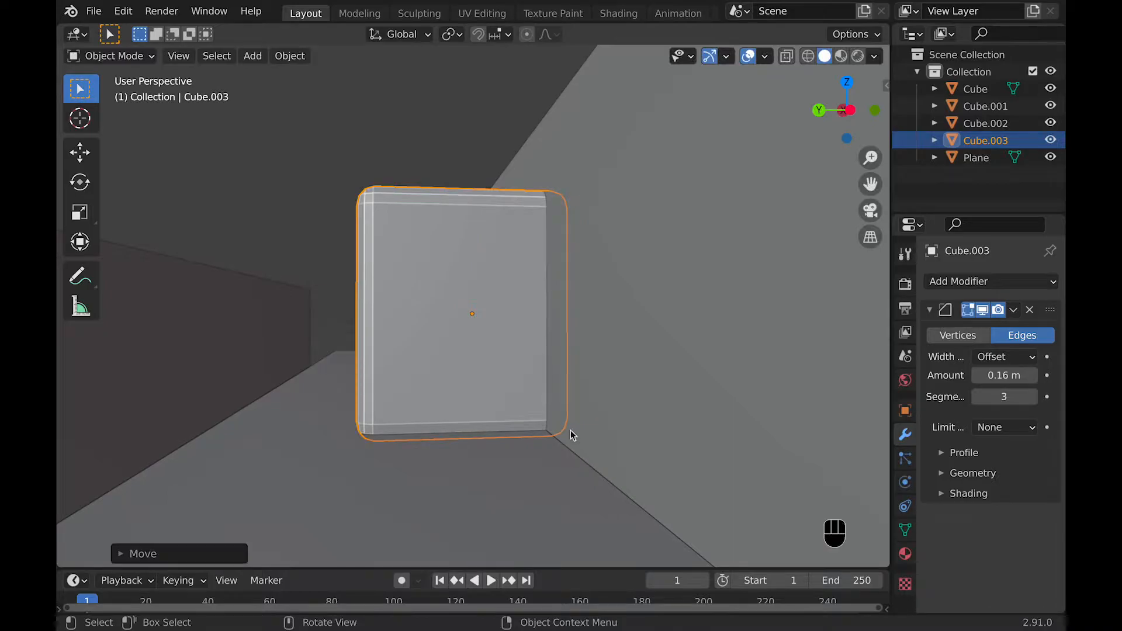
pyautogui.press('g')
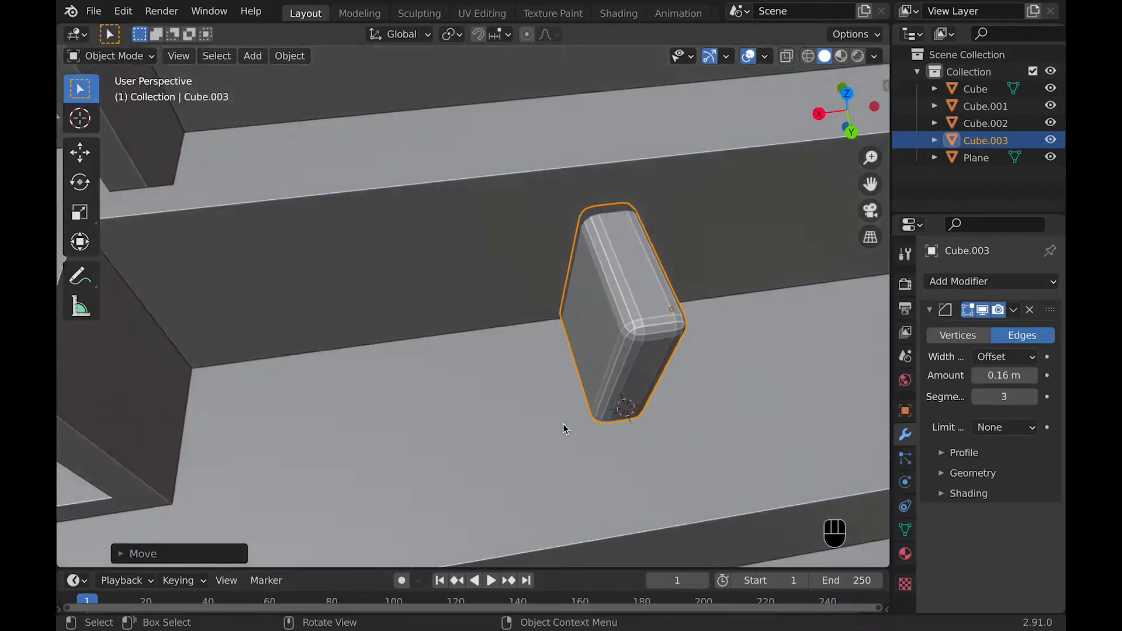
pyautogui.press('g')
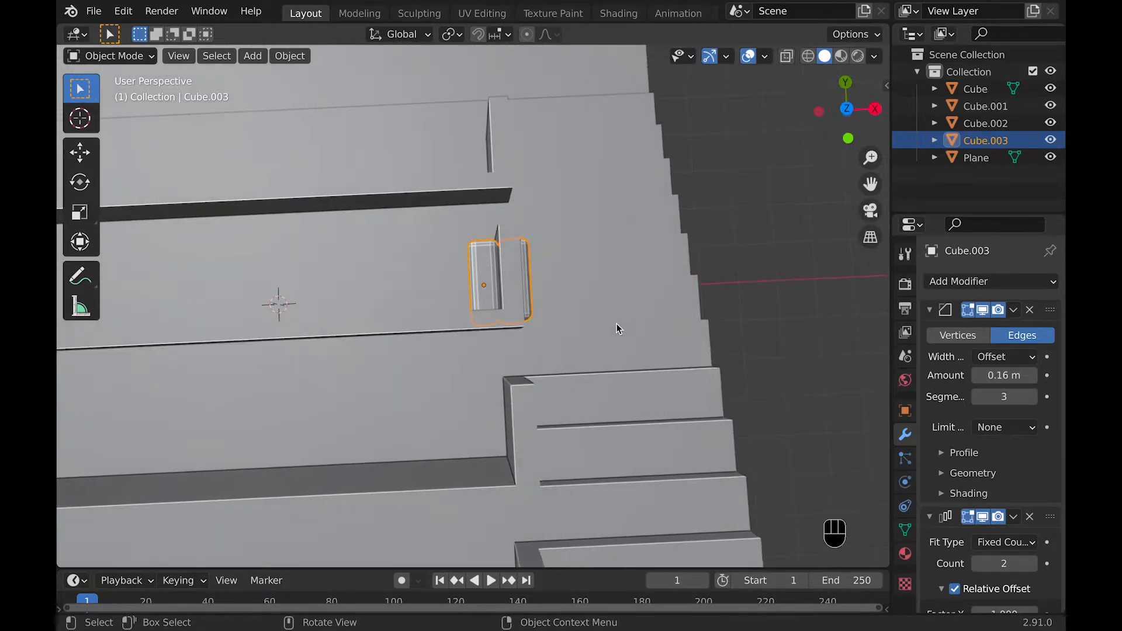
# Raise the array Count to 8 and adjust the X offset to space the blocks
pyautogui.moveTo(615, 329); pyautogui.dragTo(429, 229)
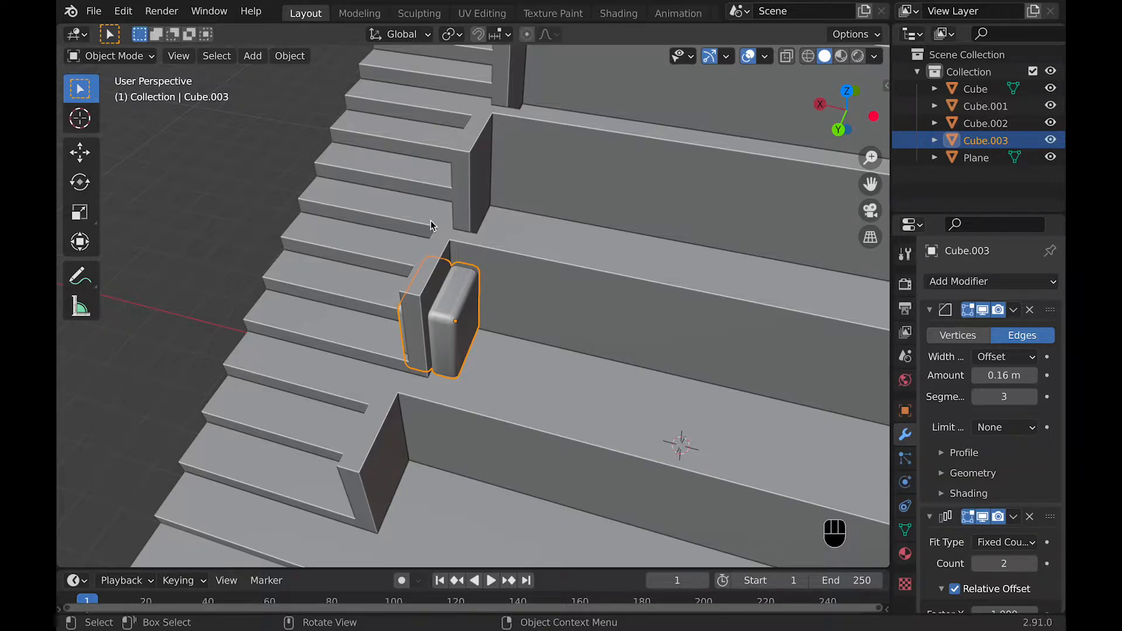
pyautogui.scroll(-3)
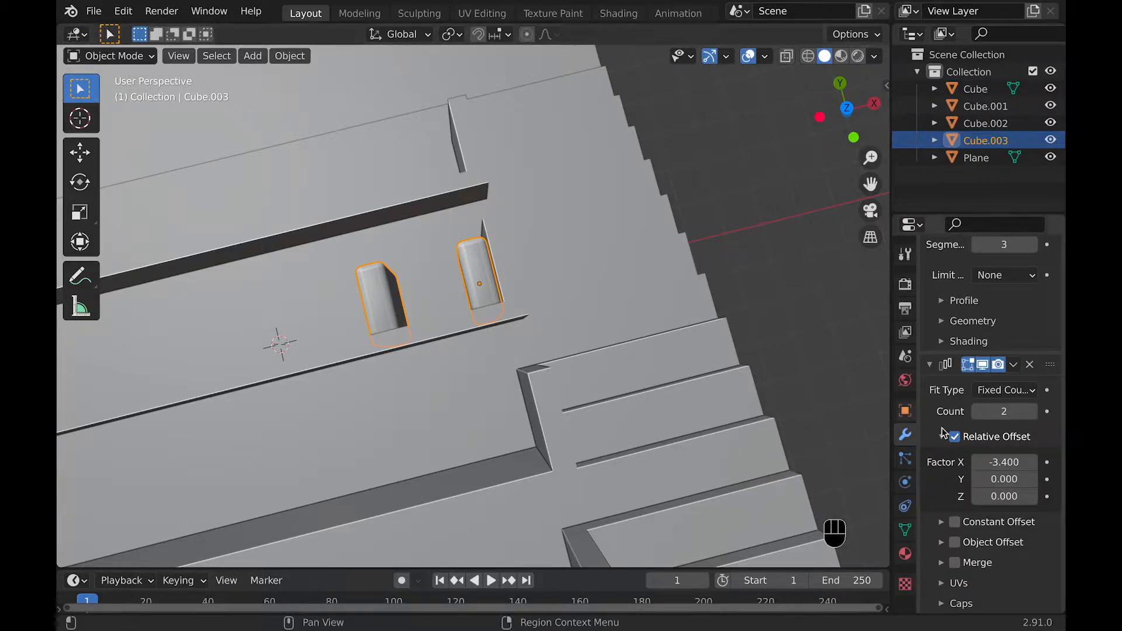
pyautogui.click(1031, 410)
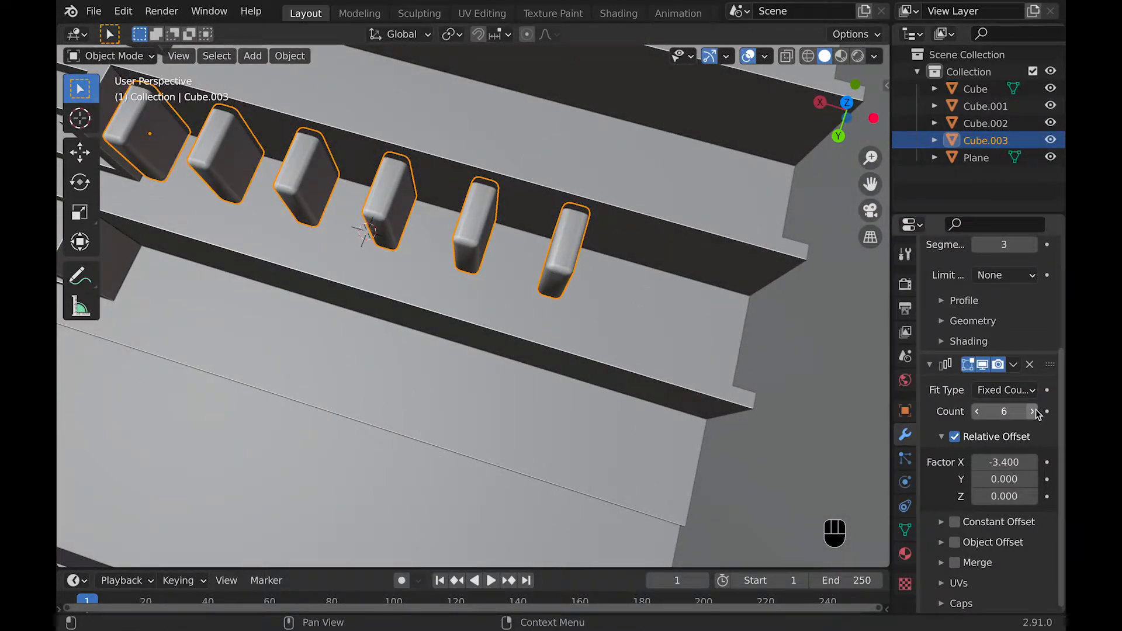
pyautogui.click(1031, 412)
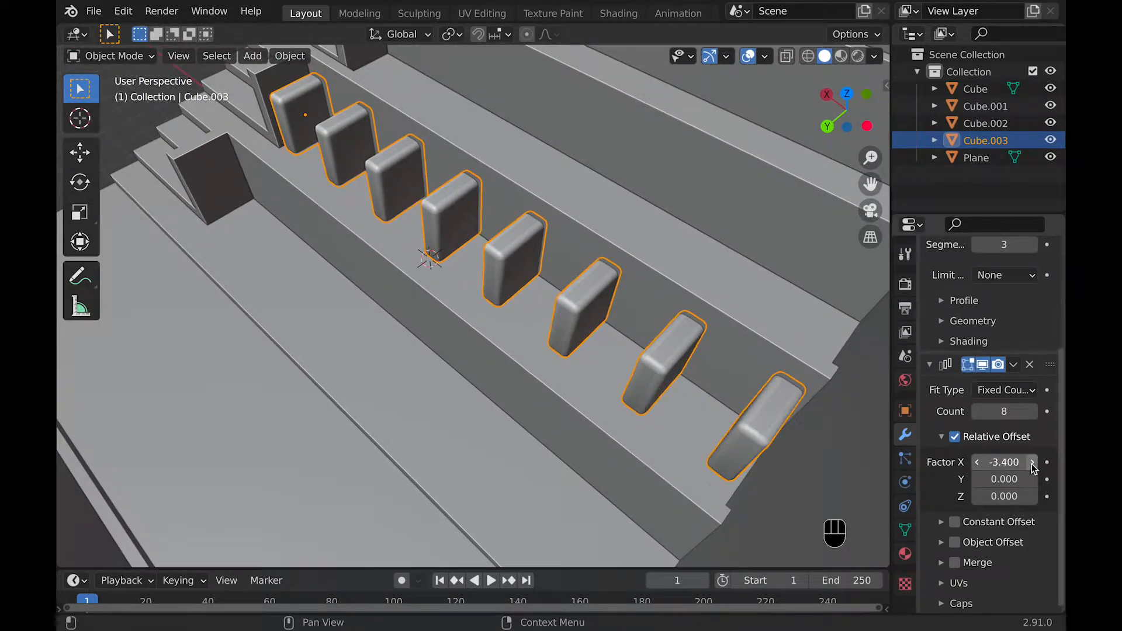
pyautogui.doubleClick(1003, 462)
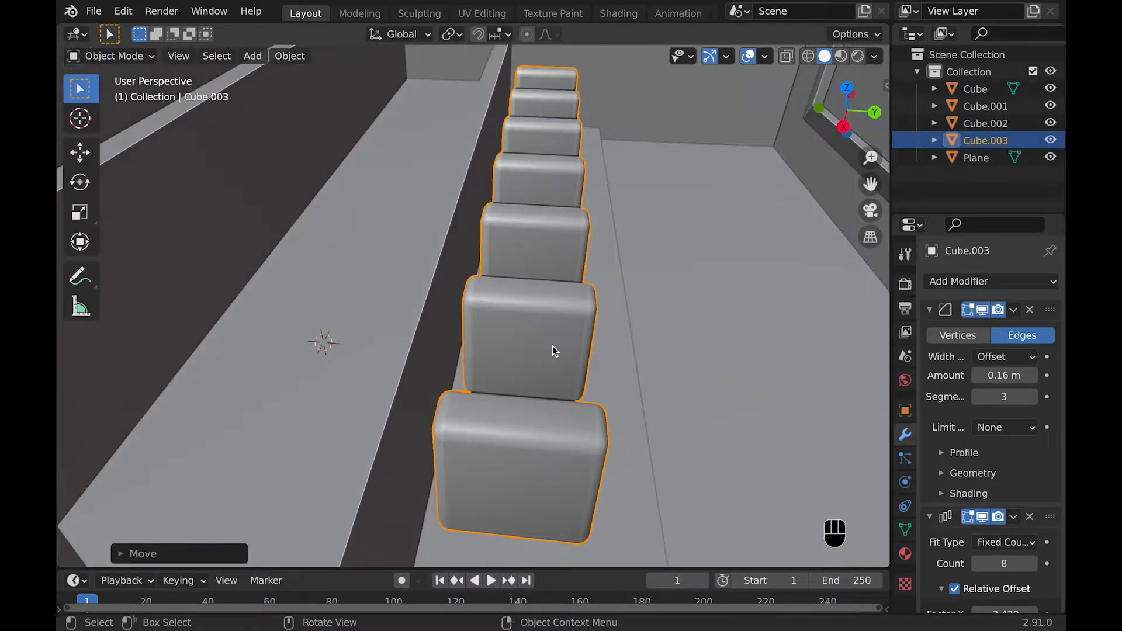
pyautogui.press('g')
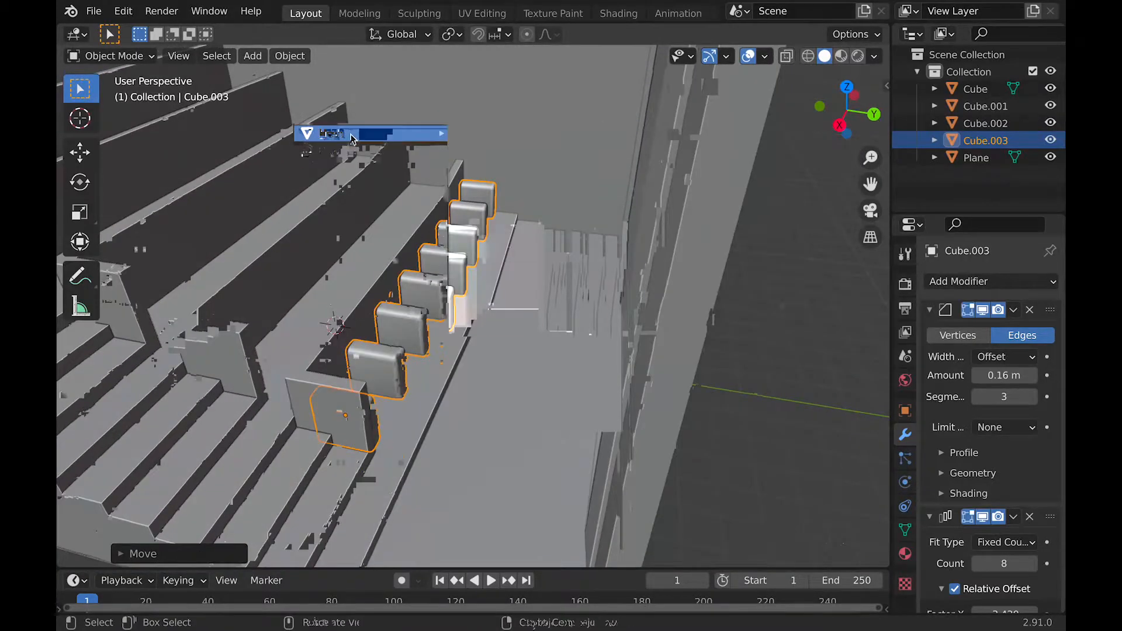
# Add a new cube, scale it into a seat and move it into position
pyautogui.press('shift+a')
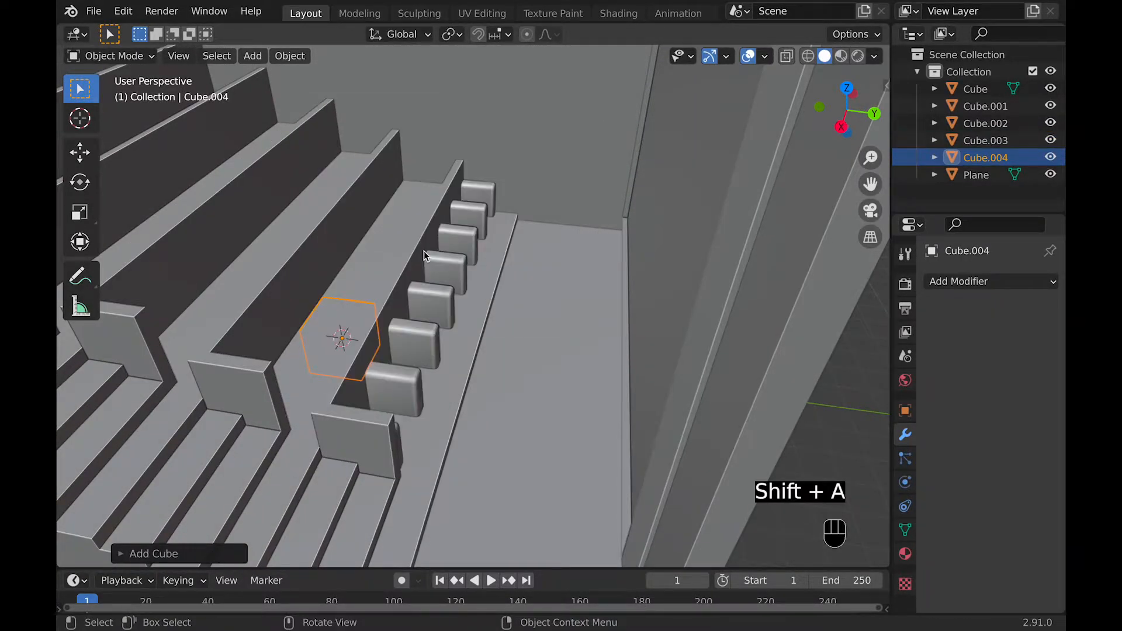
pyautogui.press('g')
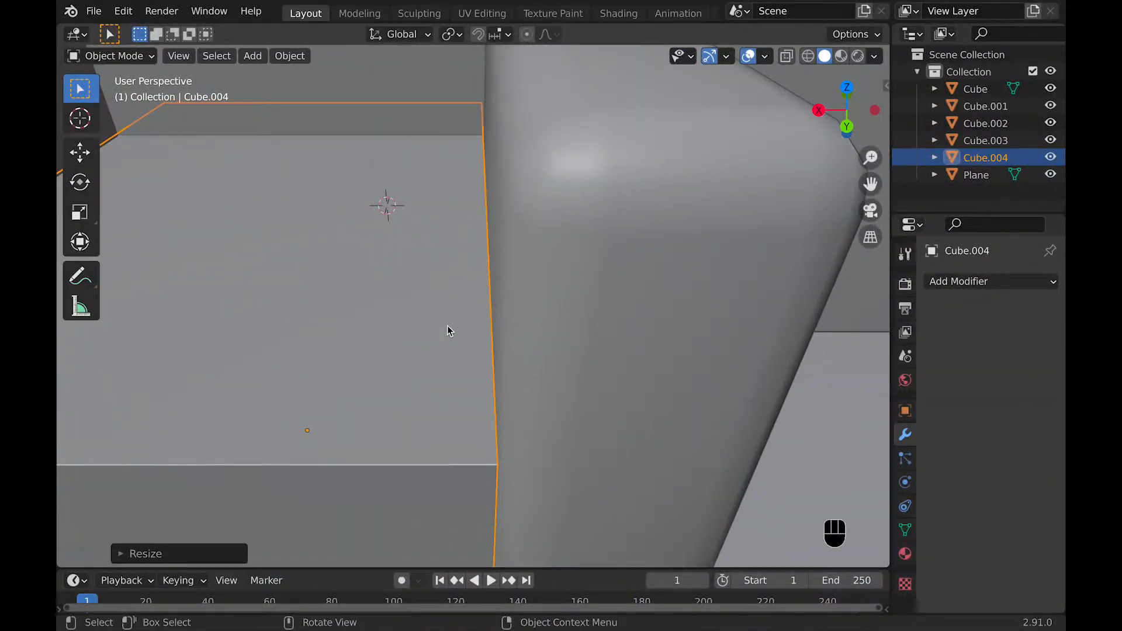
pyautogui.press('g')
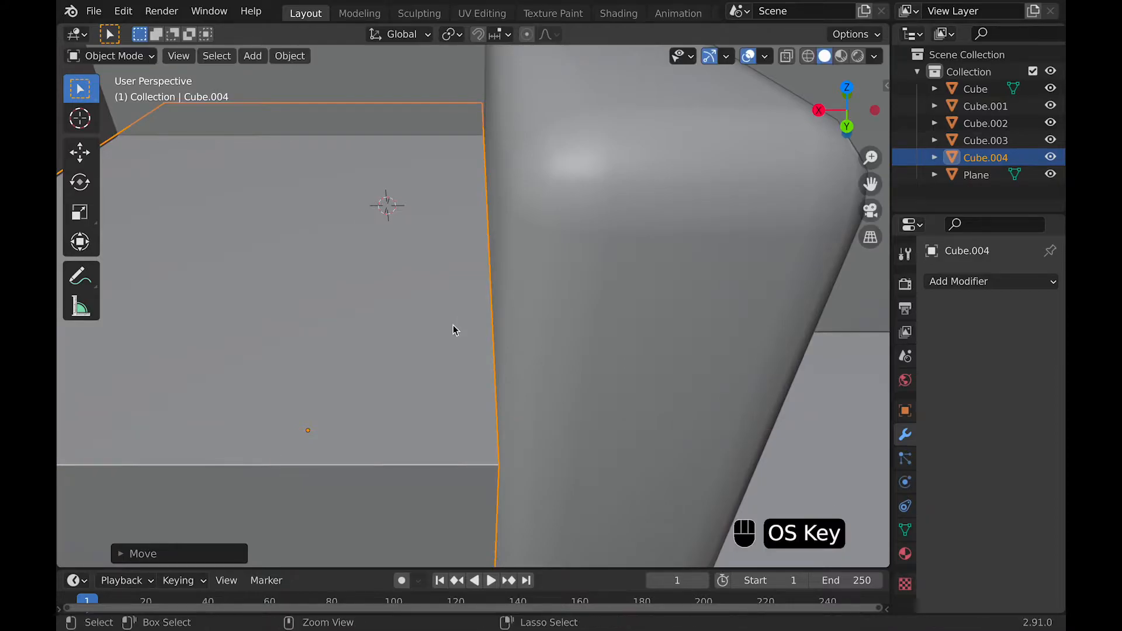
# Extrude the seat's top face into a tall backrest and adjust its vertices
pyautogui.press('Tab')
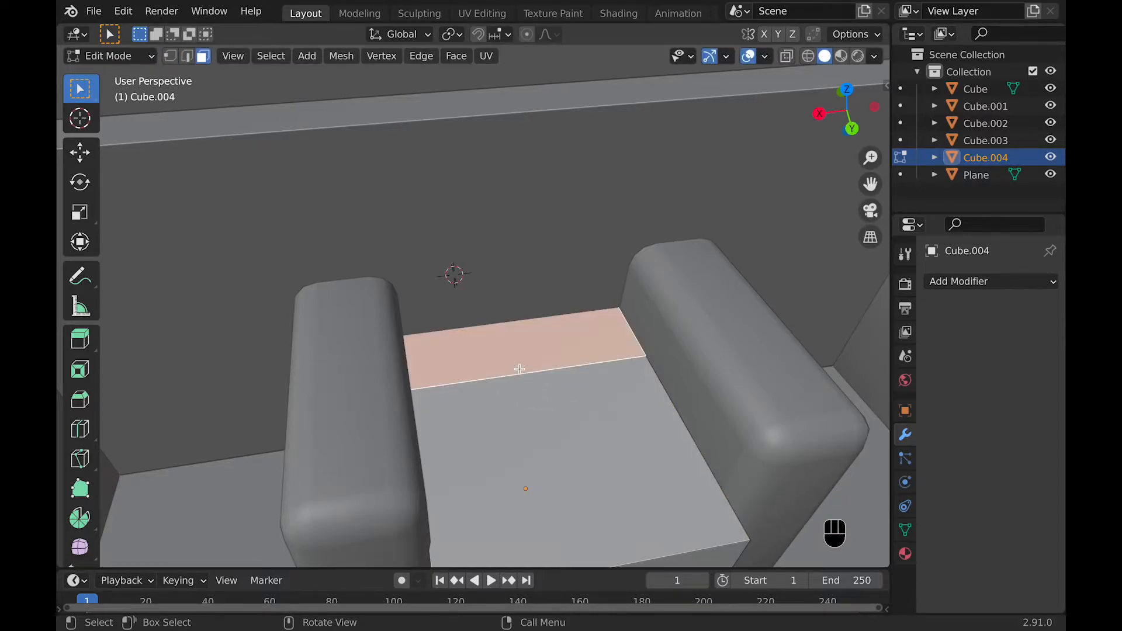
pyautogui.press('e')
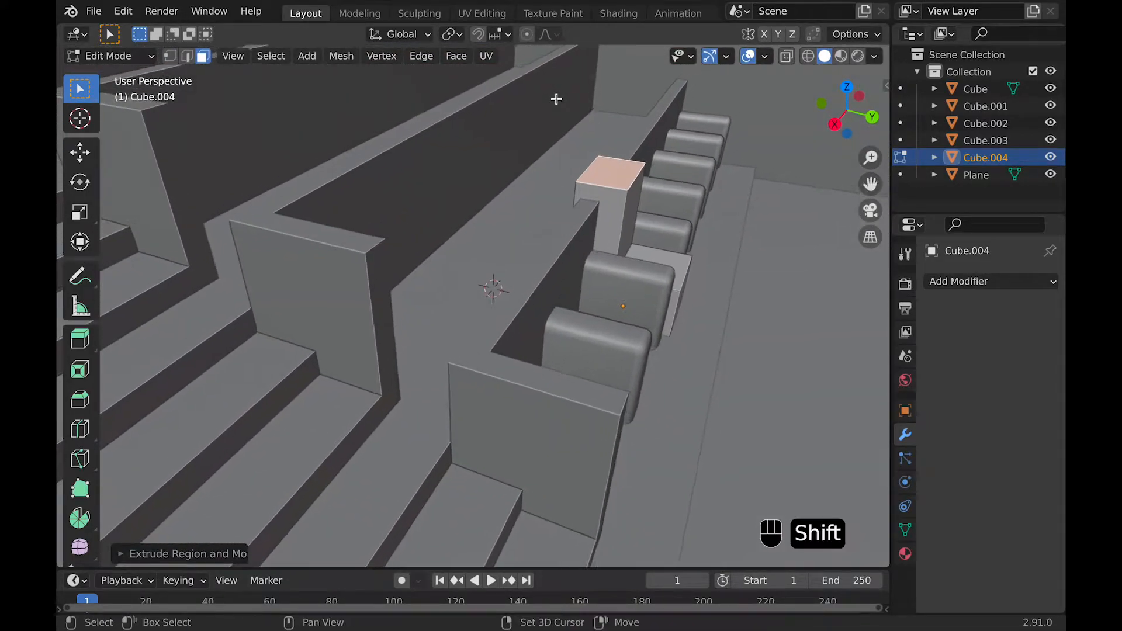
pyautogui.press('Tab')
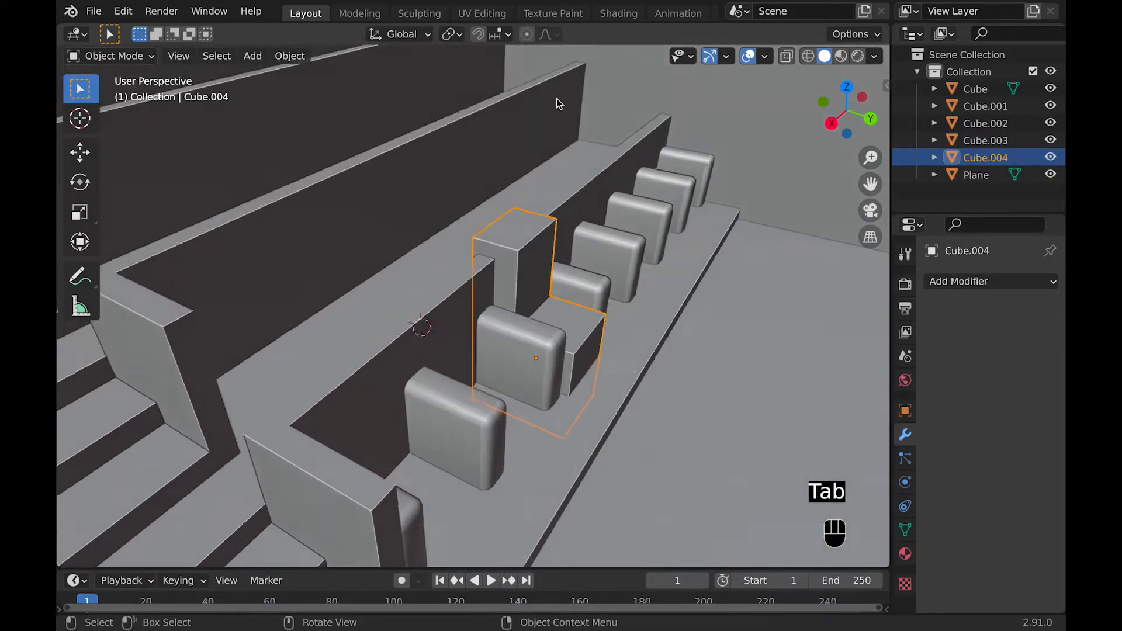
pyautogui.press('Tab')
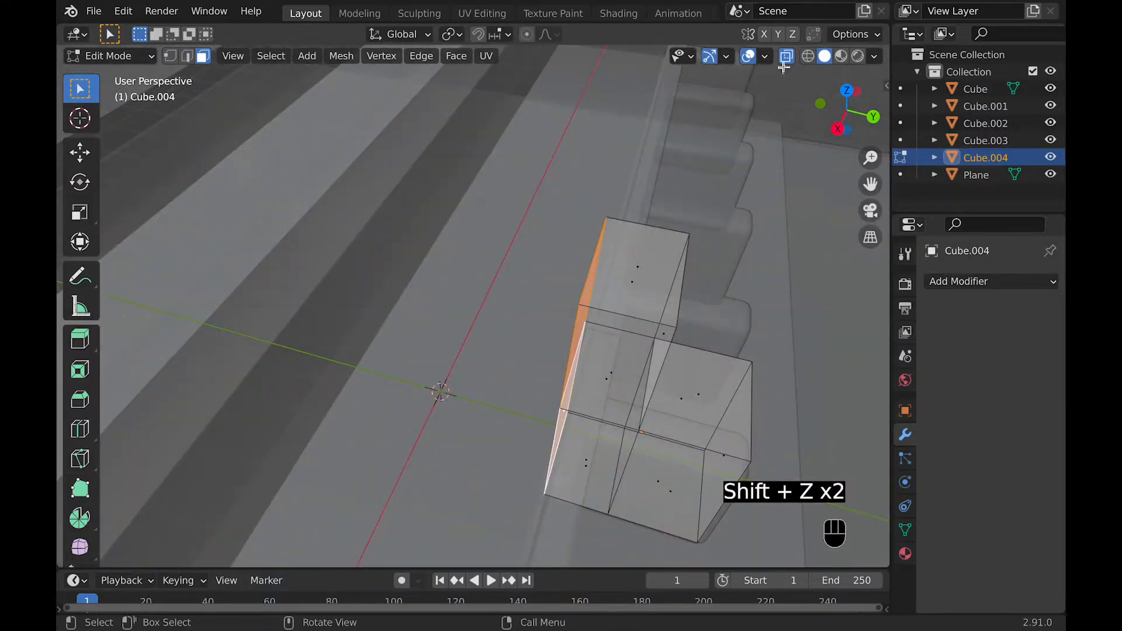
pyautogui.press('g')
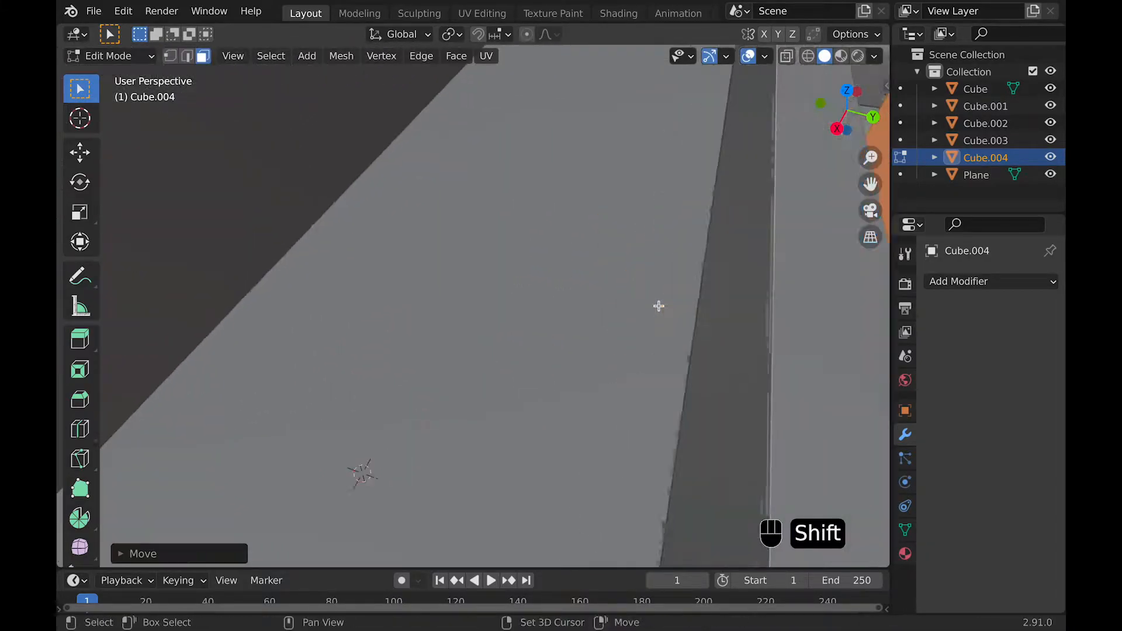
pyautogui.press('Tab')
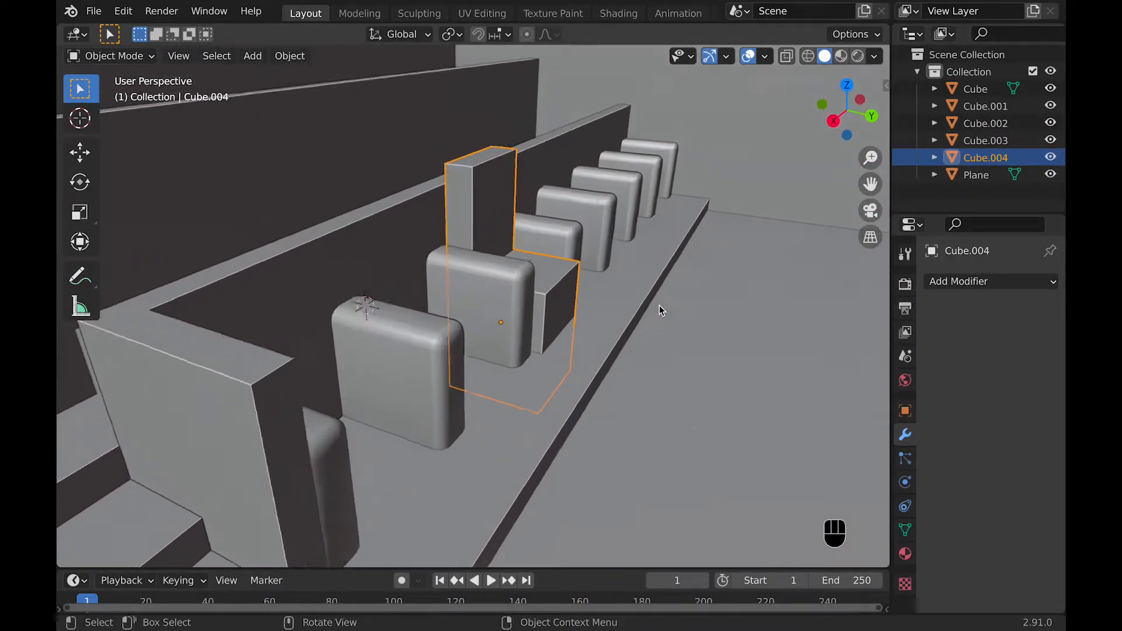
pyautogui.press('Tab')
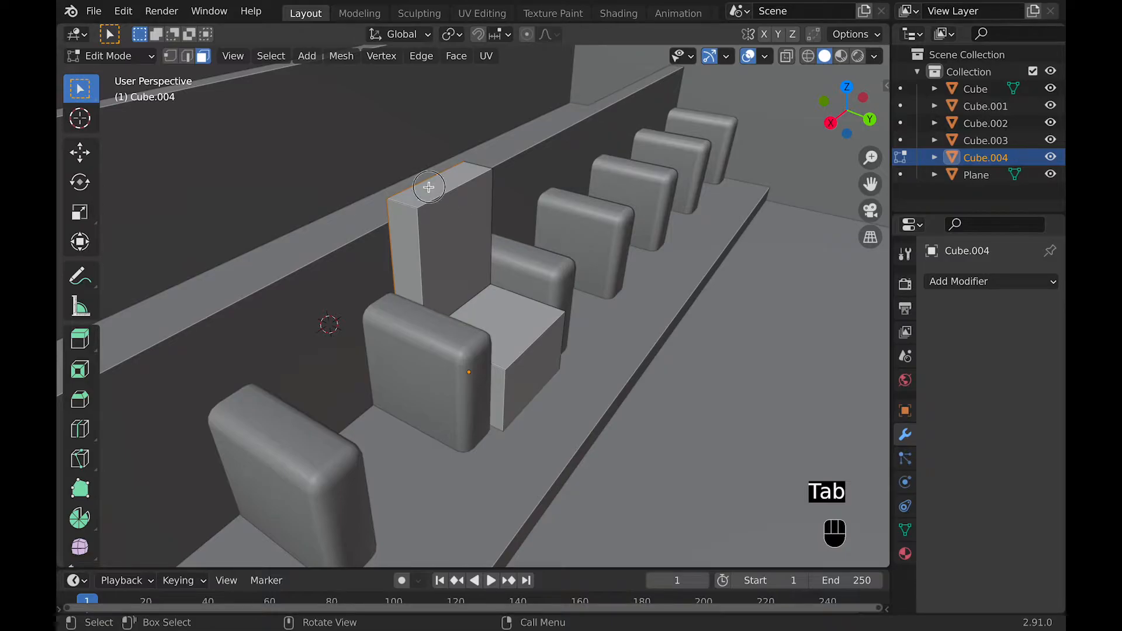
pyautogui.press('g')
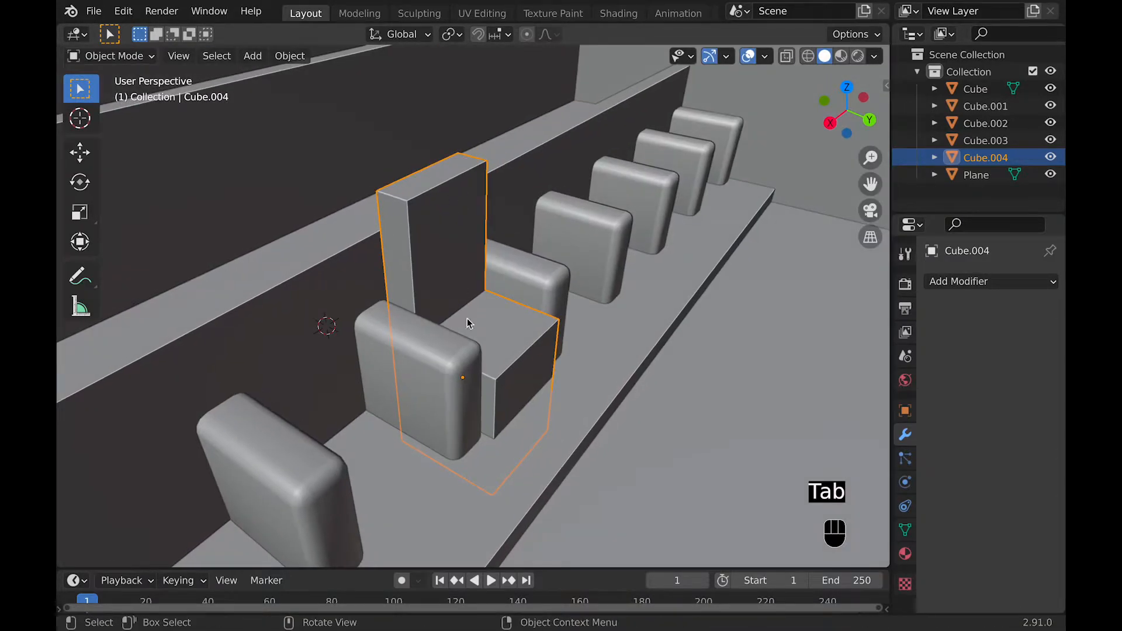
pyautogui.press('Tab')
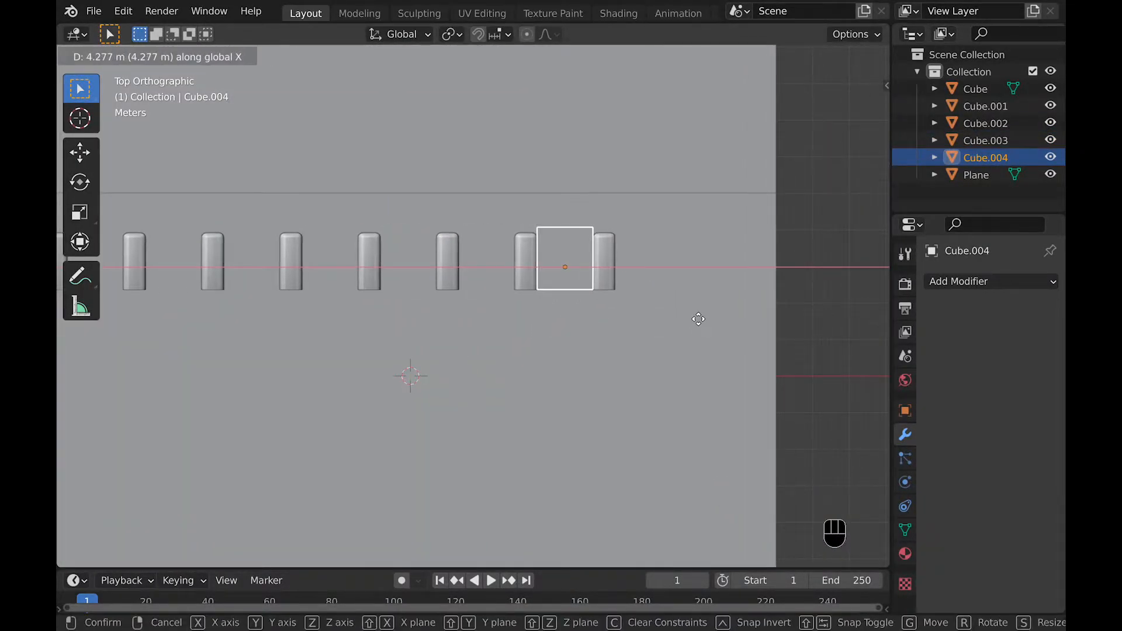
# Confirm the backrest seat's new position between the rounded blocks
pyautogui.click(991, 281)
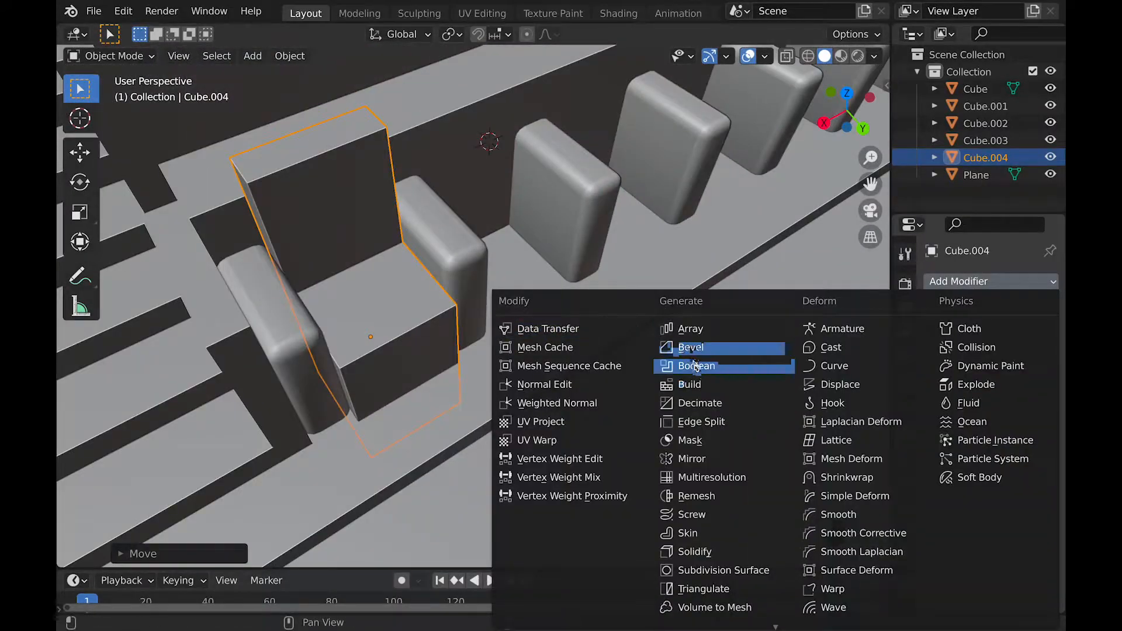
# Bevel the backrest seat's edges and apply the array on the seat row
pyautogui.click(690, 347)
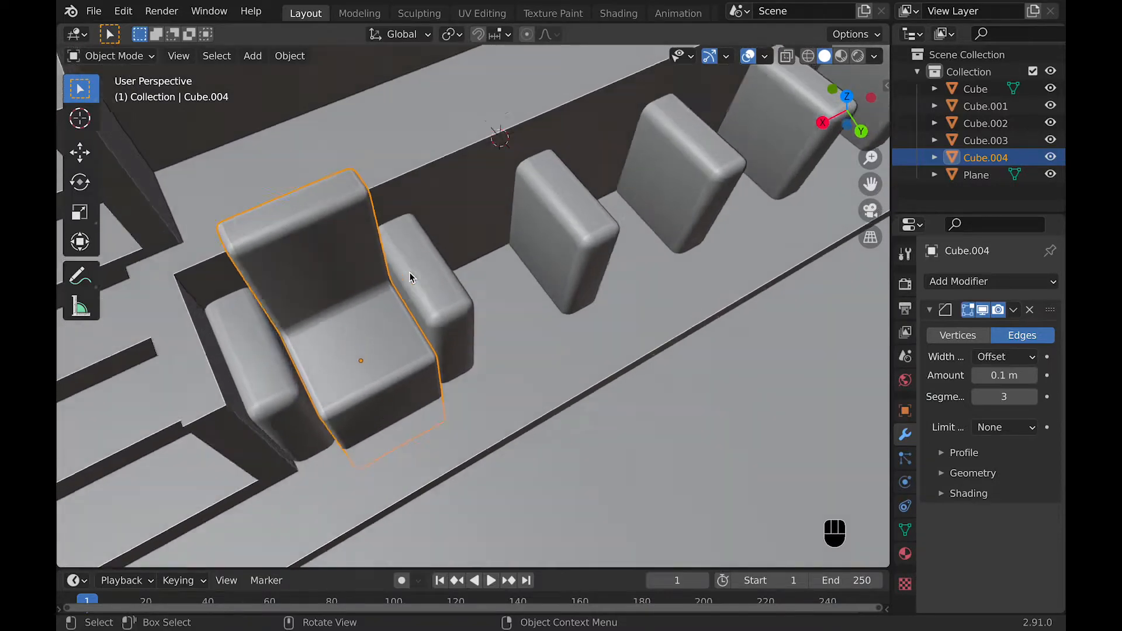
pyautogui.moveTo(412, 278); pyautogui.dragTo(243, 332)
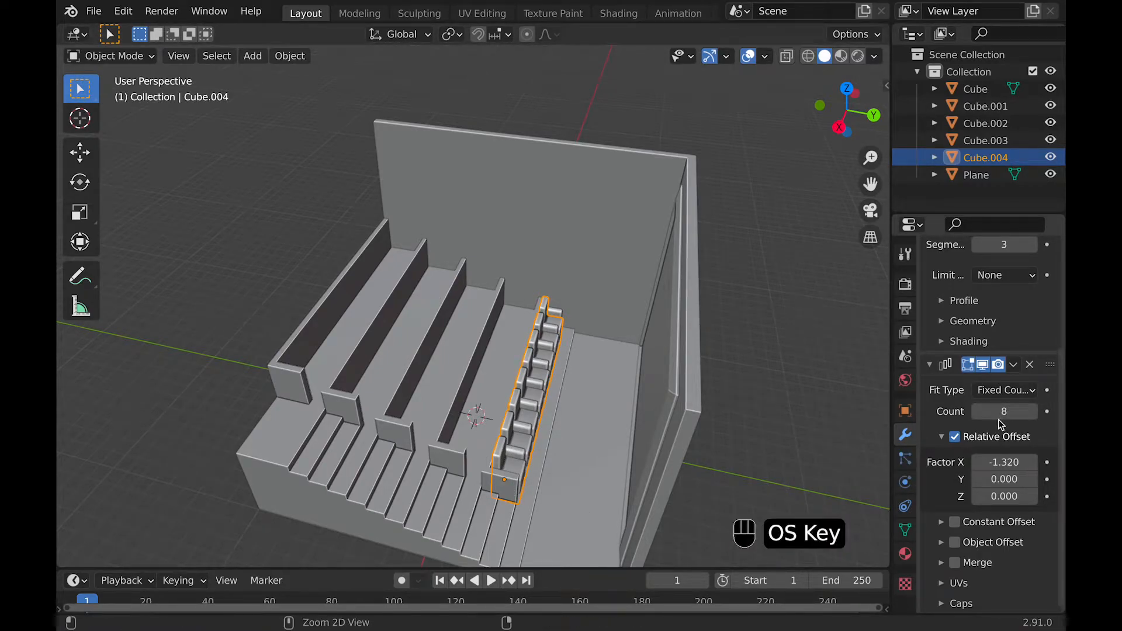
pyautogui.press('ctrl+a')
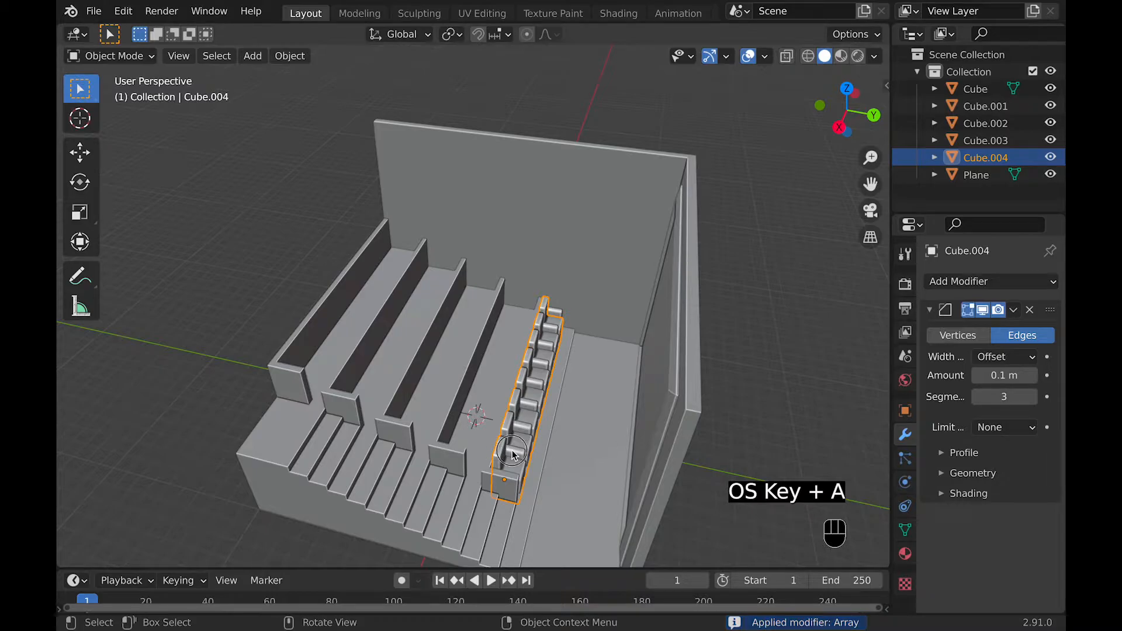
# Select Cube.003, check the bevelled seats, and add an Array modifier
pyautogui.click(985, 140)
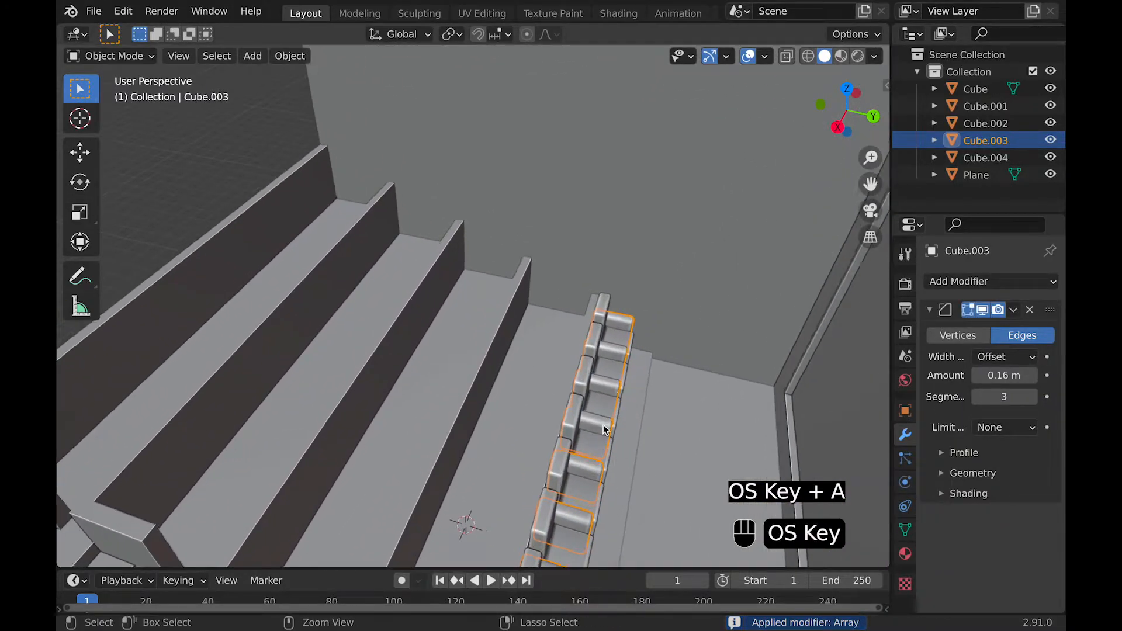
pyautogui.moveTo(605, 429); pyautogui.dragTo(540, 498)
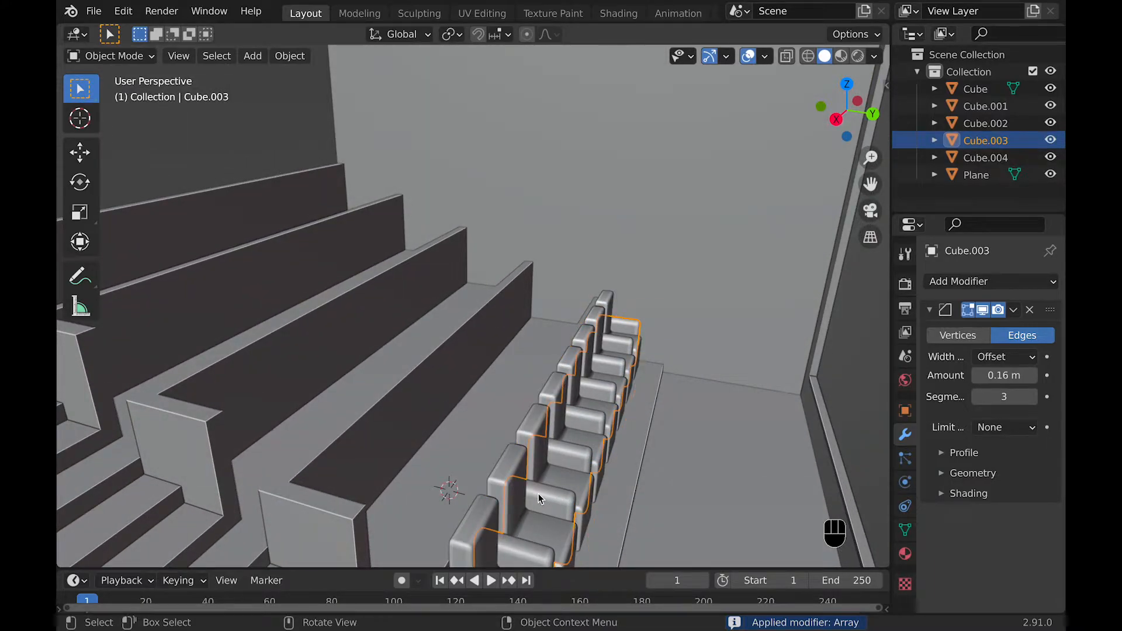
pyautogui.click(958, 281)
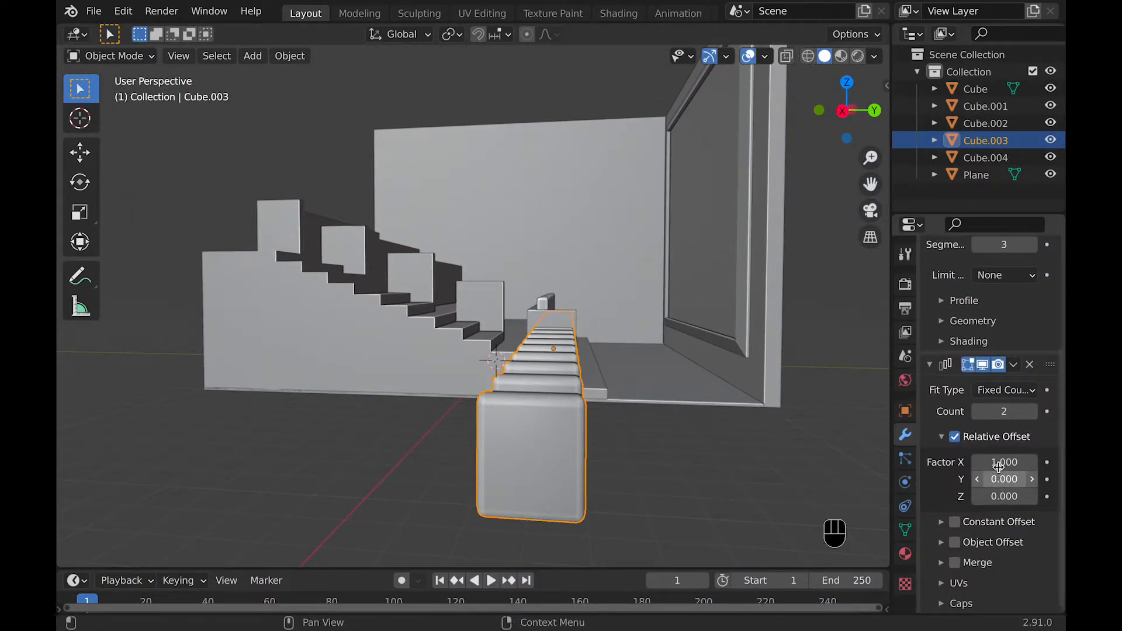
# Set the array to 5 copies with relative offset X 0, Y -1.74, Z 0.36
pyautogui.moveTo(1004, 461); pyautogui.dragTo(987, 461)
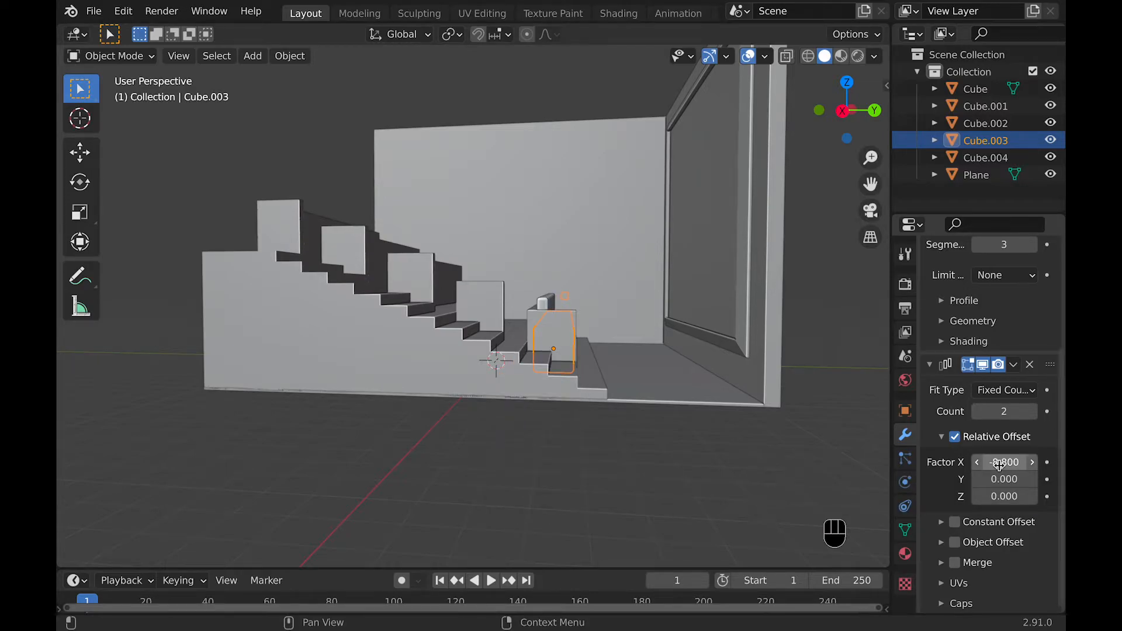
pyautogui.write('1.0')
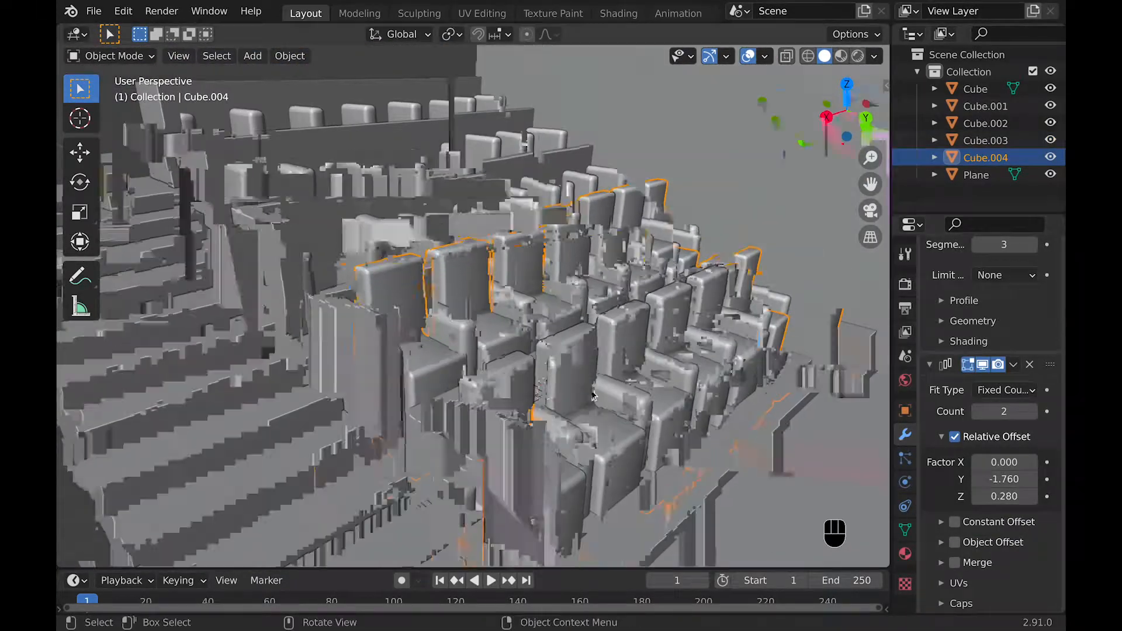
pyautogui.press('Tab')
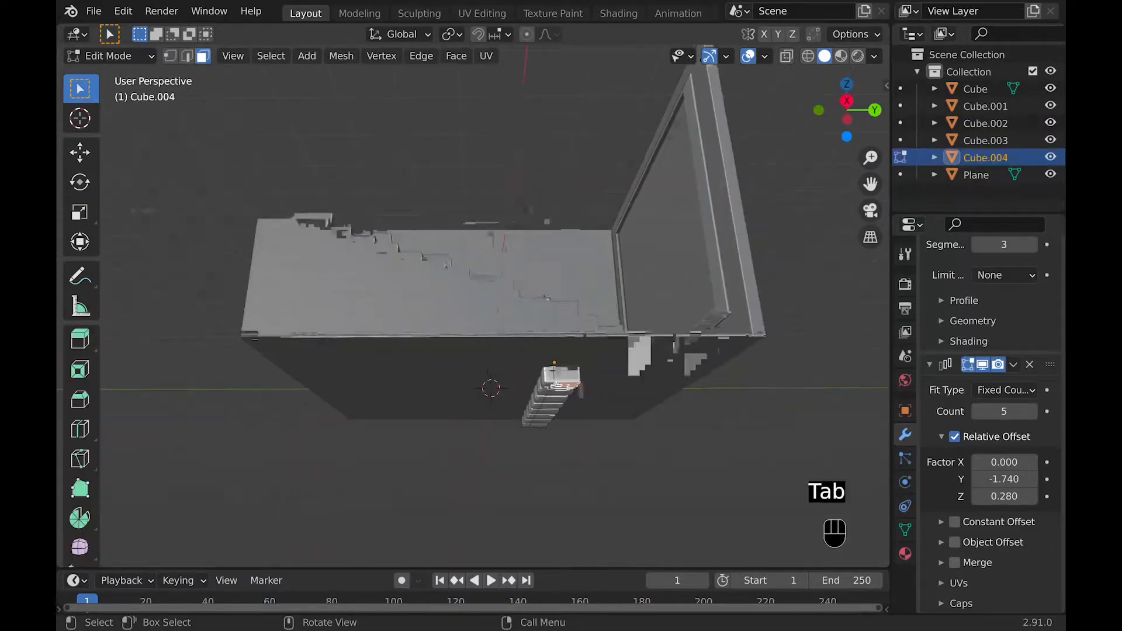
pyautogui.press('Tab')
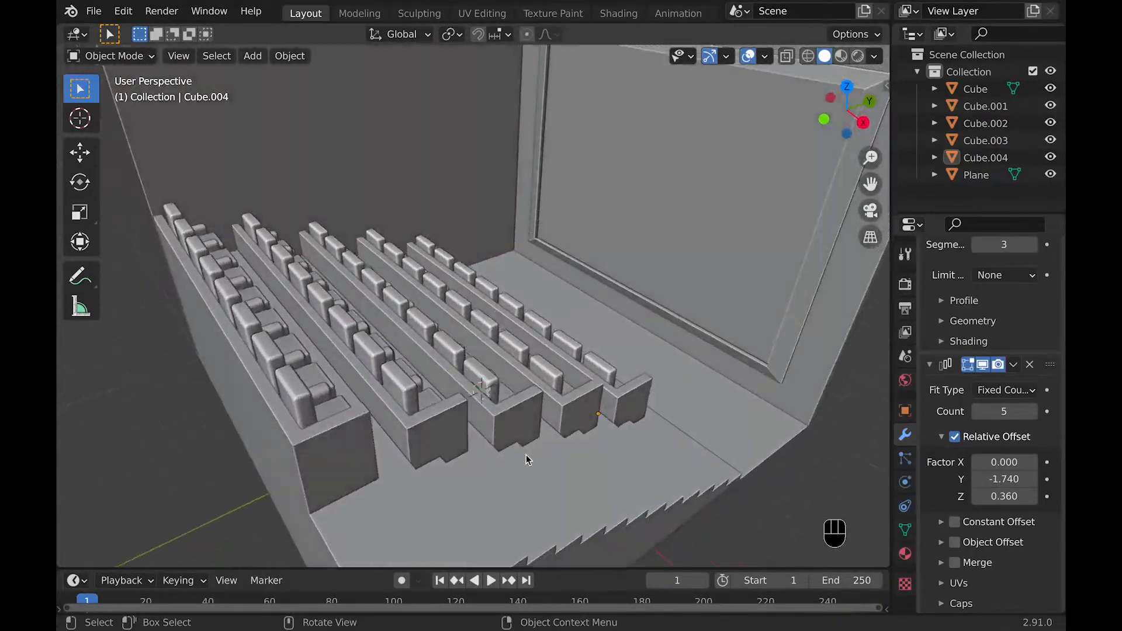
# Add a small lamp cube on the back wall and array it along the wall
pyautogui.press('shift+a')
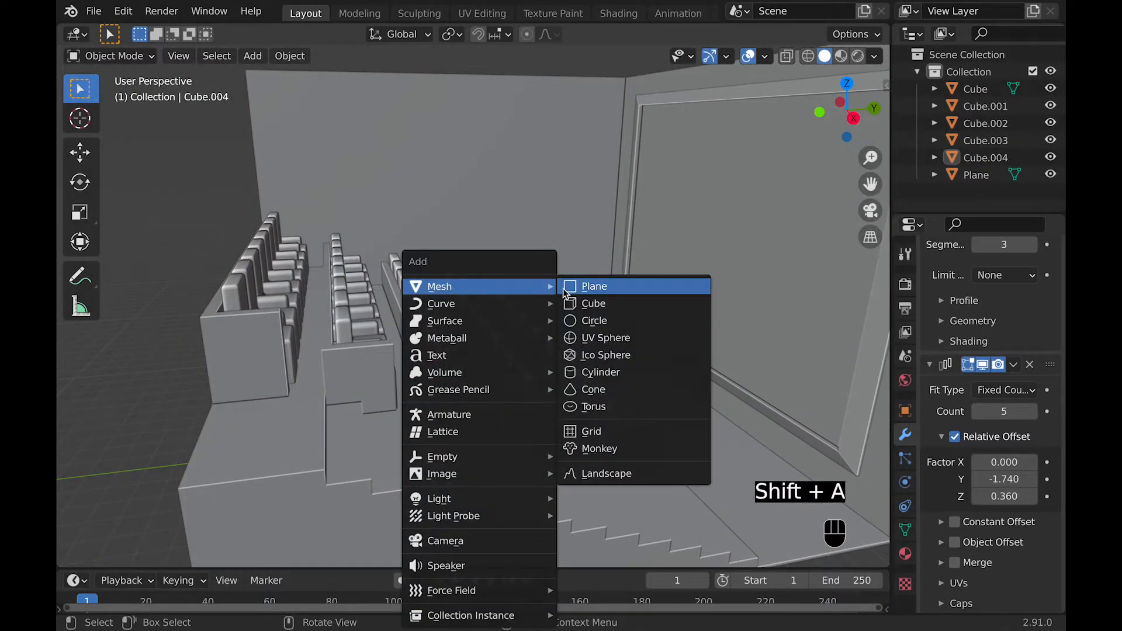
pyautogui.click(593, 303)
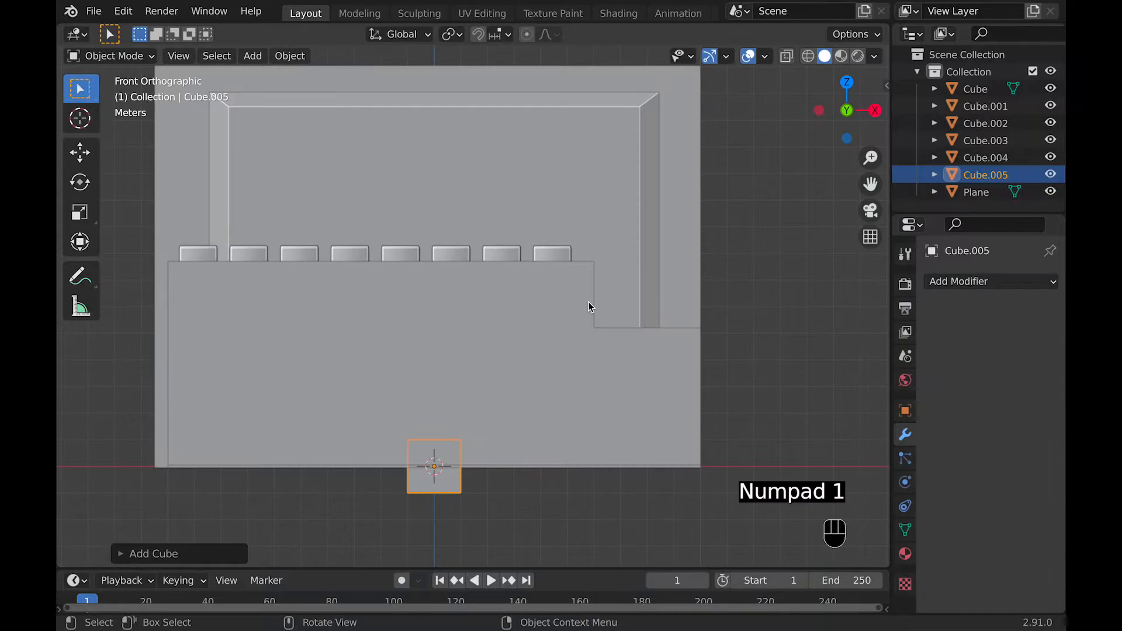
pyautogui.press('g')
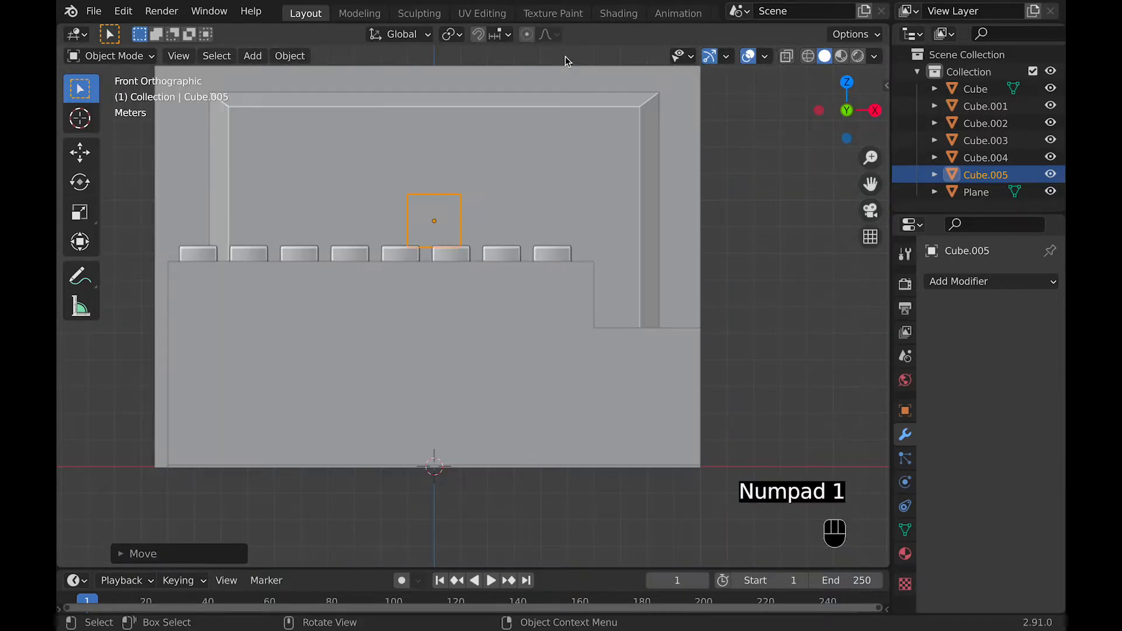
pyautogui.press('KP_3')
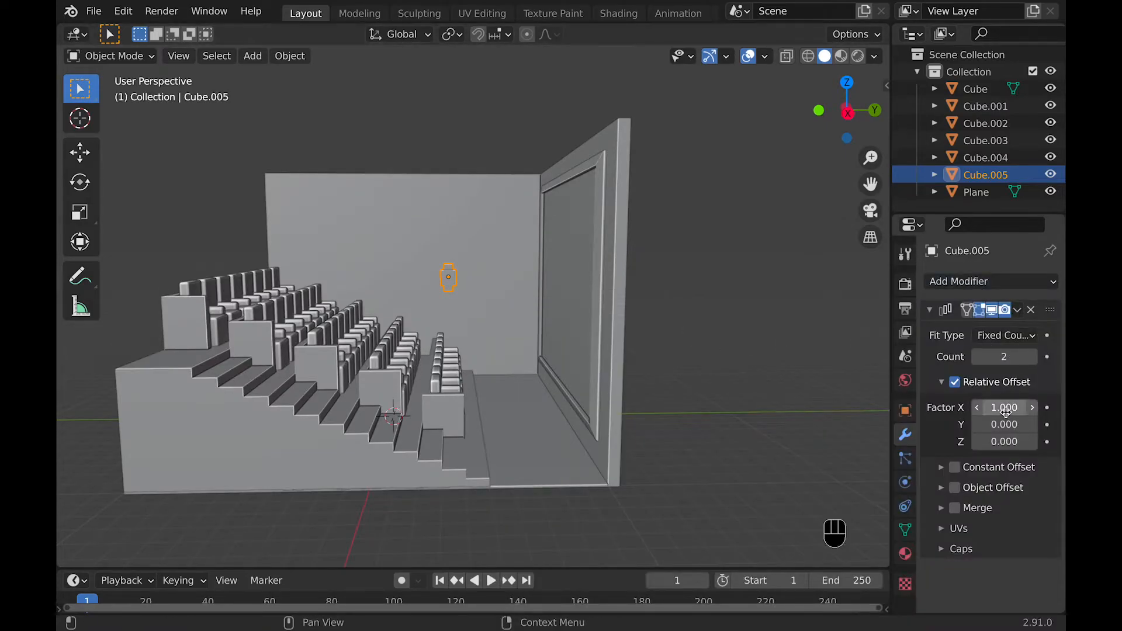
pyautogui.click(1003, 407)
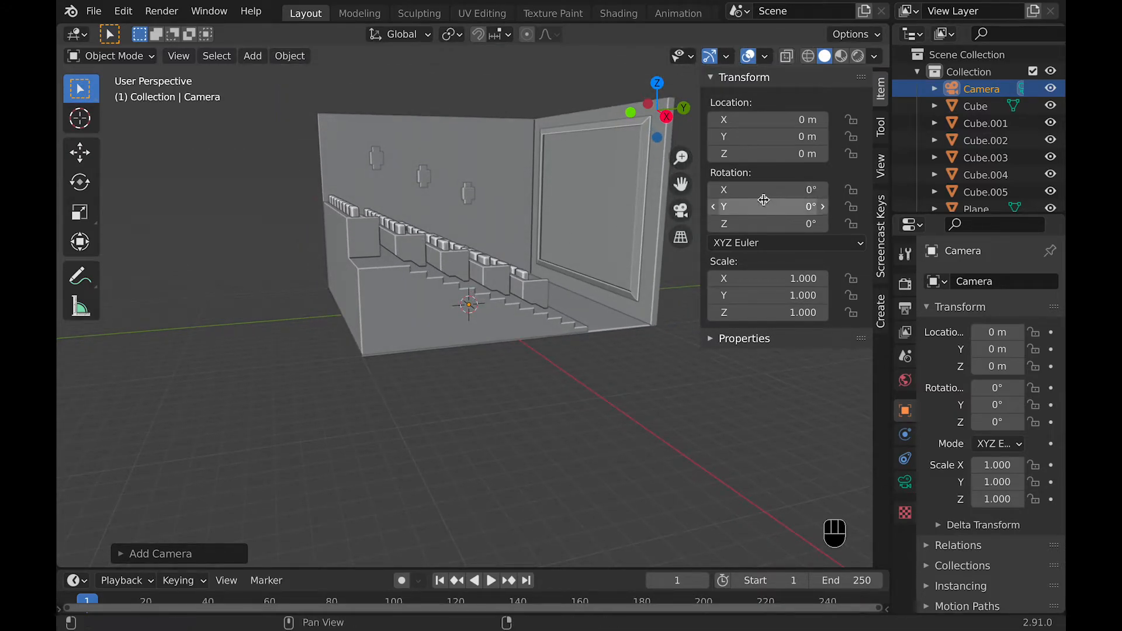
# Place the camera at 40, -40, 18.9 m with rotation 76.8° and 45°
pyautogui.moveTo(765, 224); pyautogui.dragTo(751, 223)
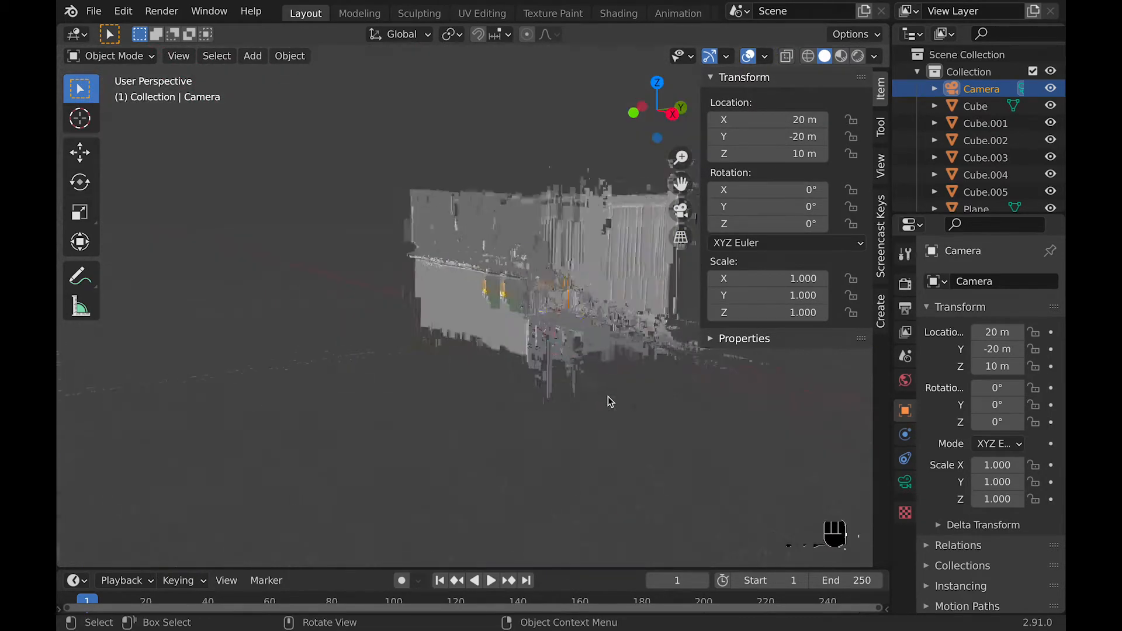
pyautogui.press('Backspace')
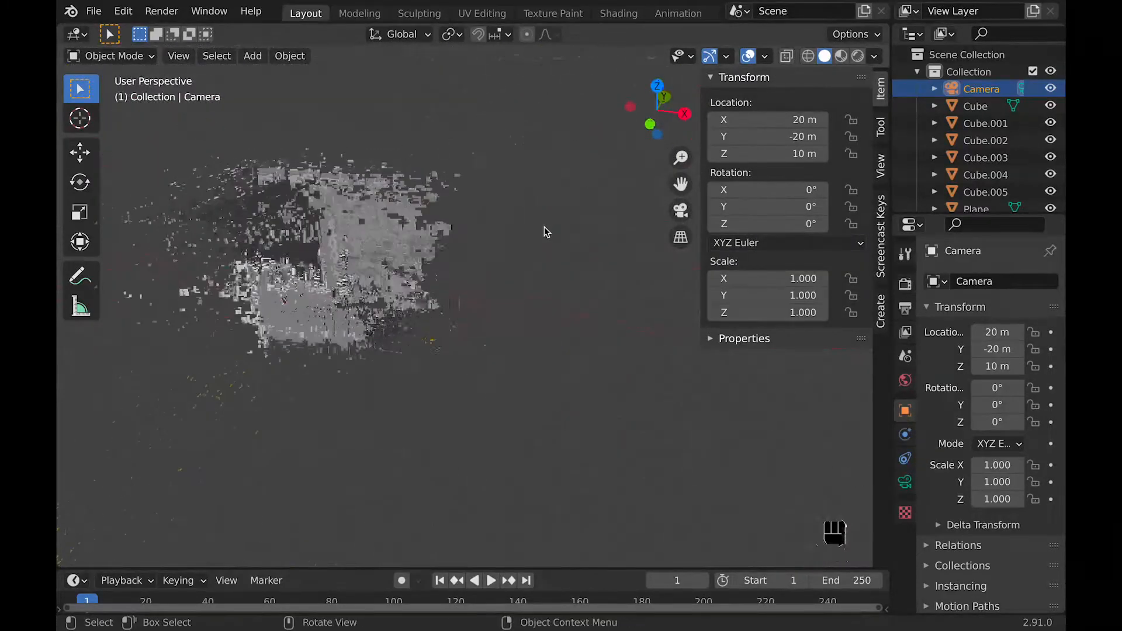
pyautogui.press('r')
pyautogui.write('0')
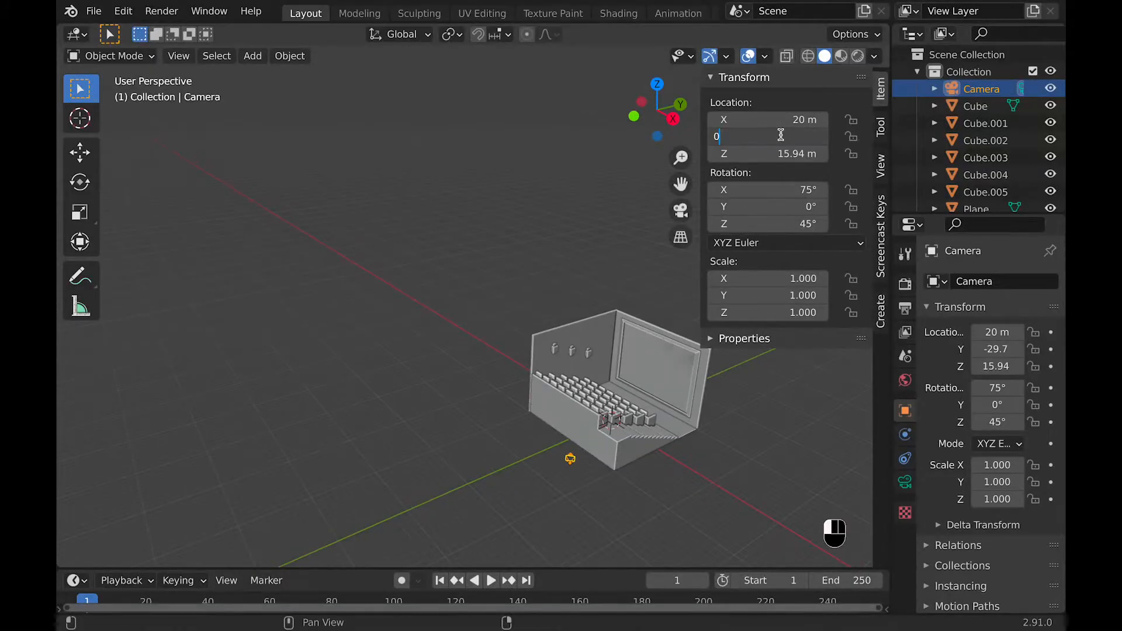
pyautogui.press('Backspace')
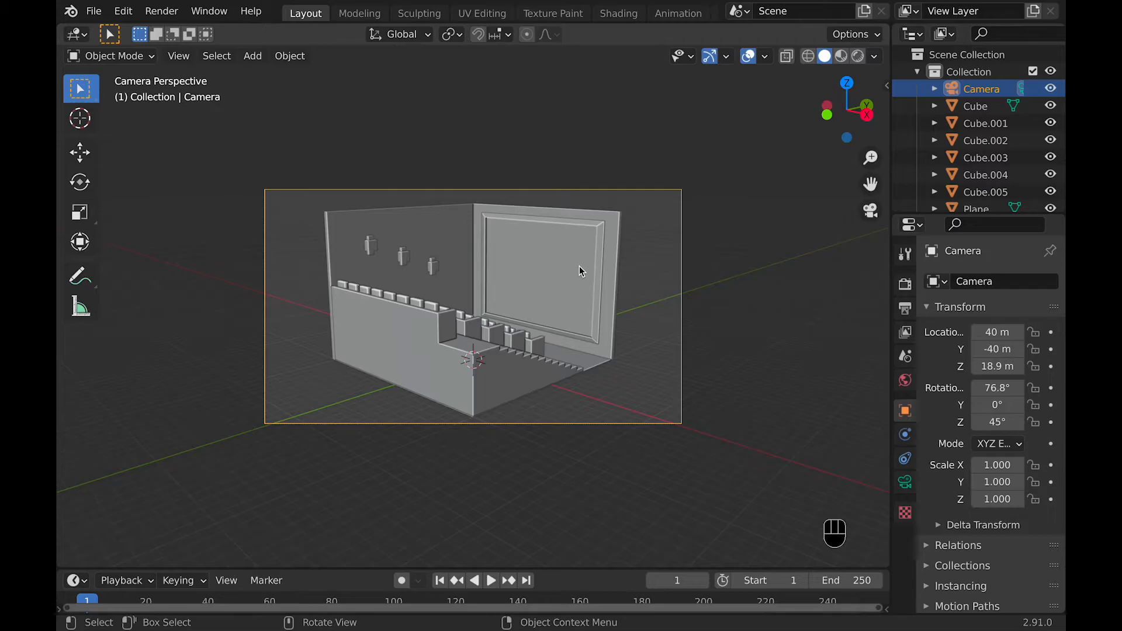
# In the Shading workspace, feed a red Brick Texture into the wall material's Base Color
pyautogui.click(618, 13)
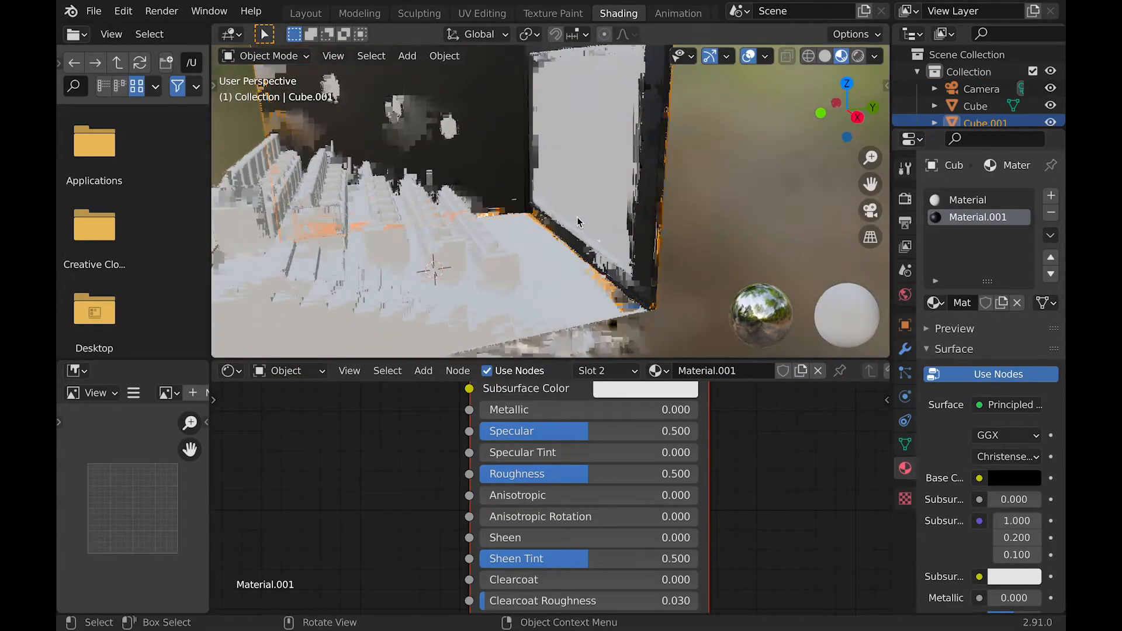
pyautogui.press('Tab')
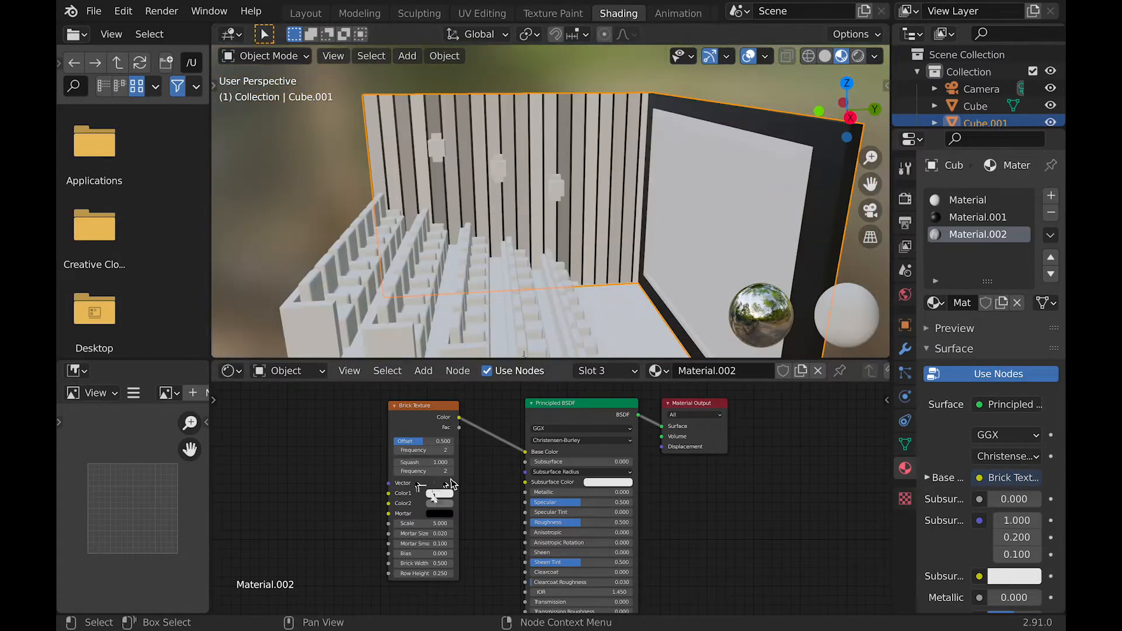
pyautogui.click(440, 492)
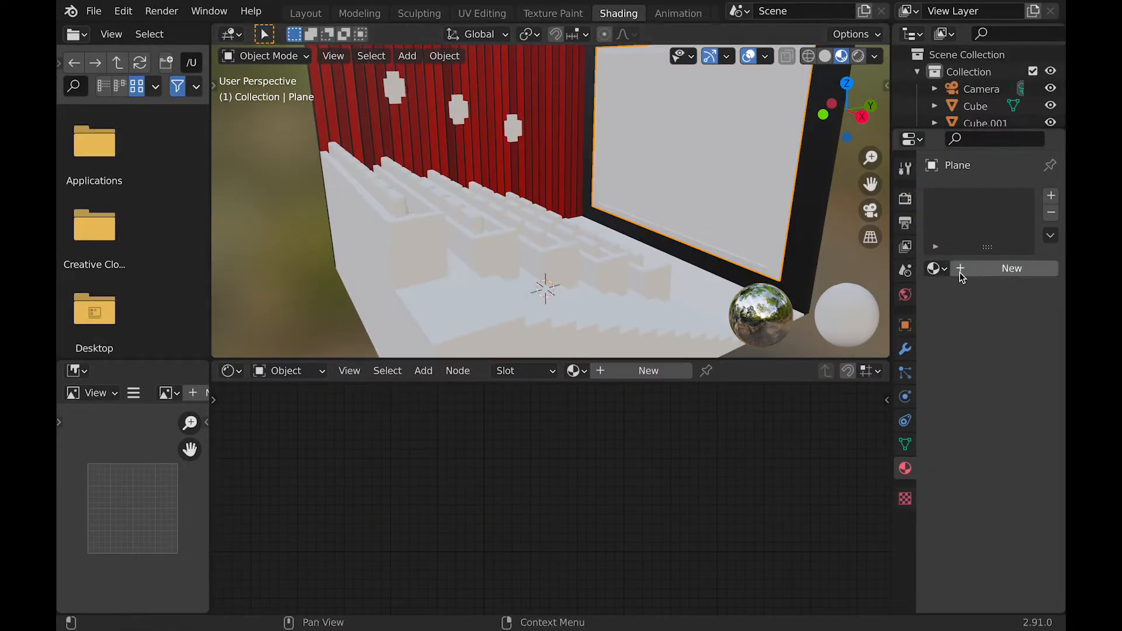
# Give the screen plane an emissive landscape image material, rotating its mapping, at strength 7
pyautogui.click(1012, 267)
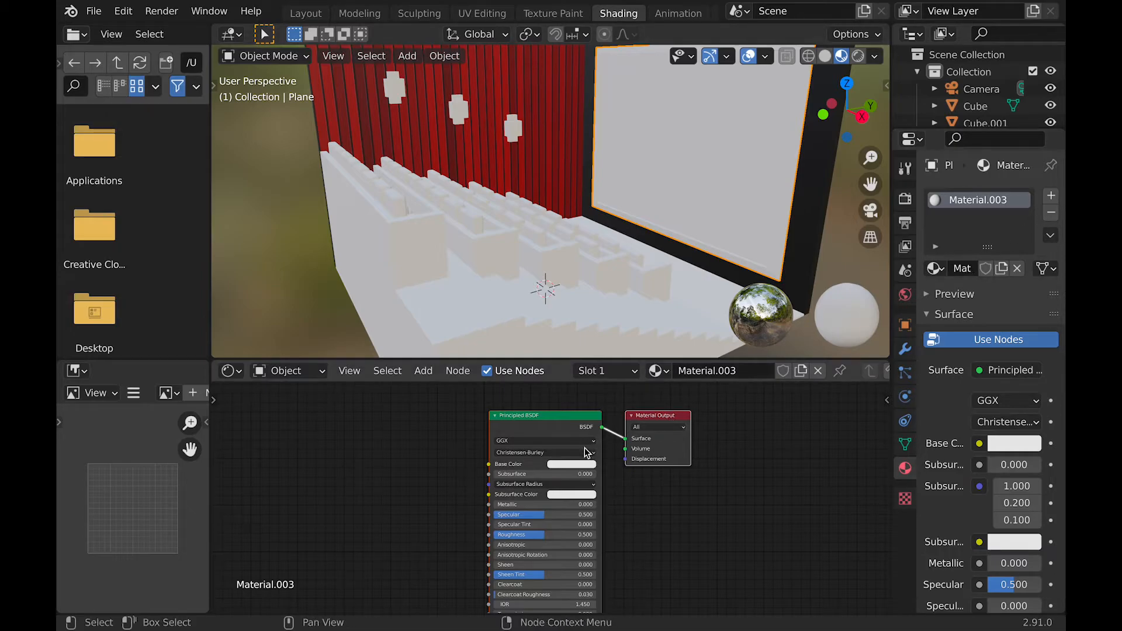
pyautogui.click(564, 463)
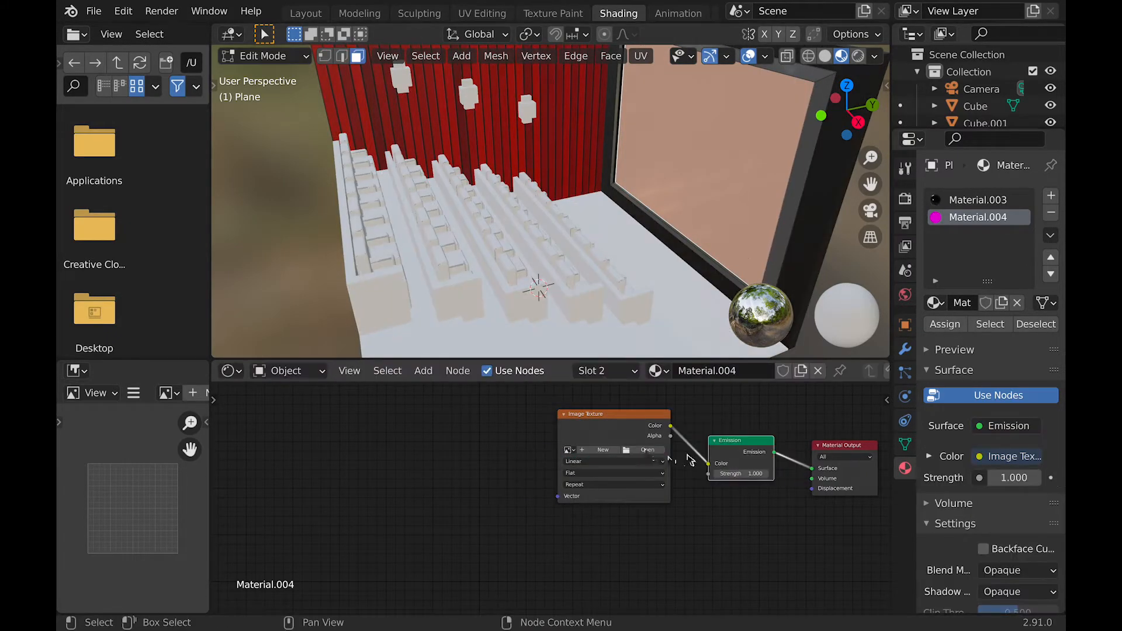
pyautogui.click(647, 449)
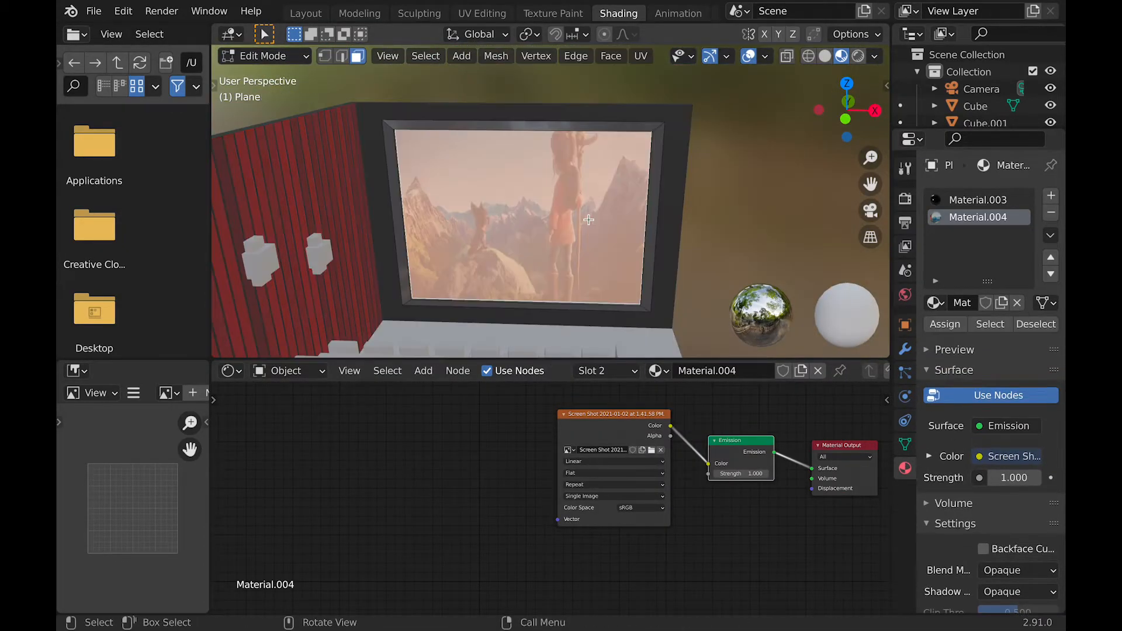
pyautogui.press('Tab')
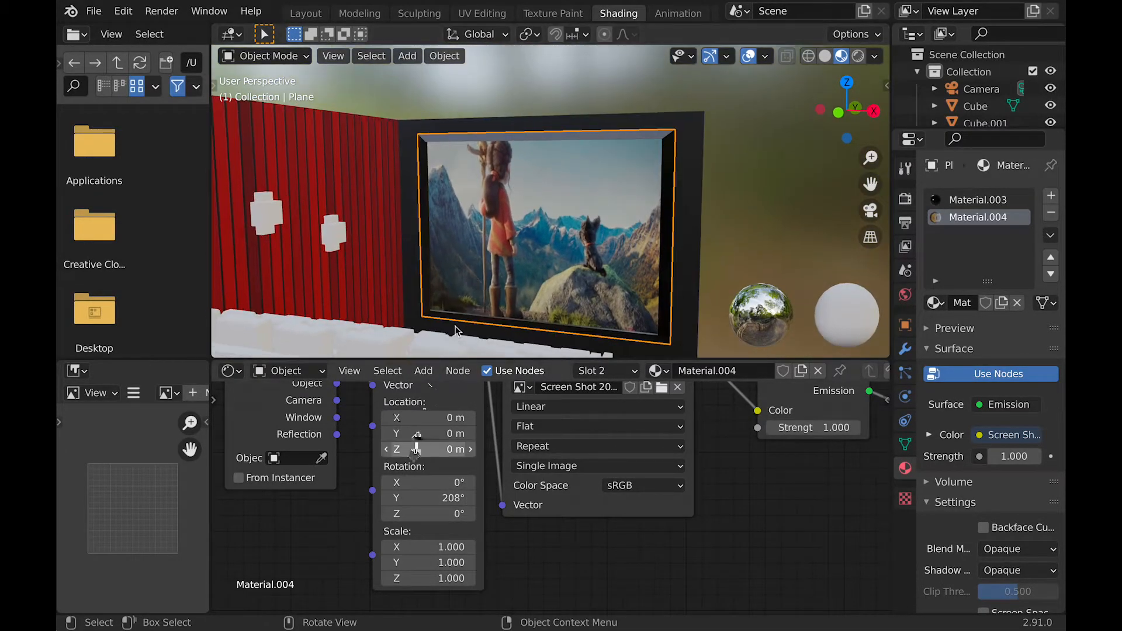
pyautogui.moveTo(429, 561); pyautogui.dragTo(426, 562)
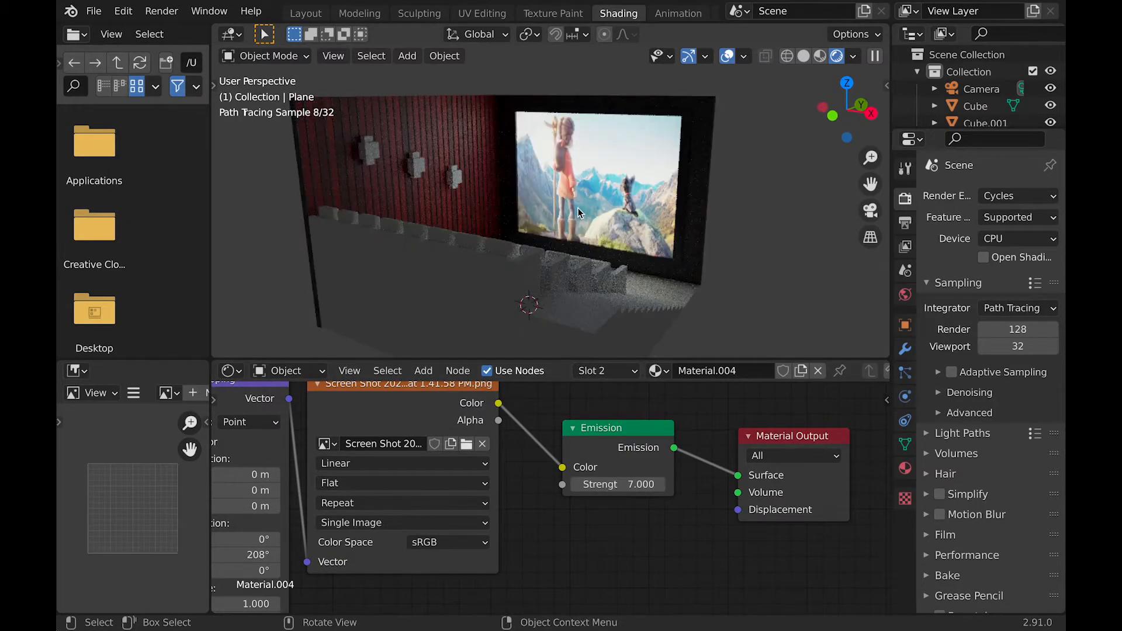
pyautogui.click(641, 485)
pyautogui.write('em')
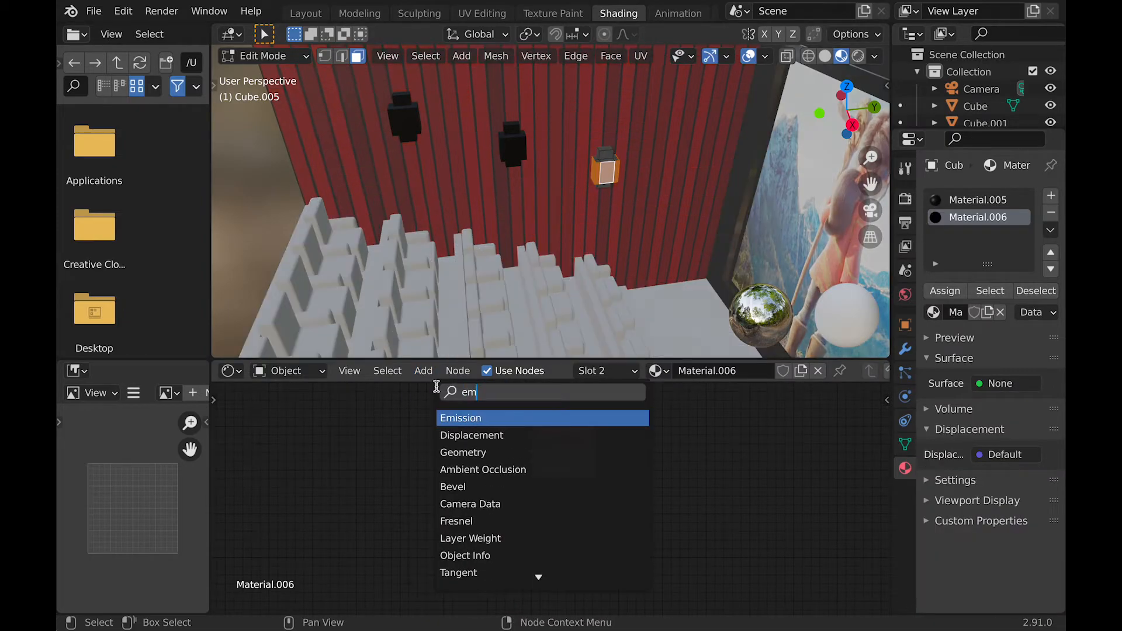
# Add an Emission shader to the lamp material with a warm yellow colour at strength 5
pyautogui.click(461, 418)
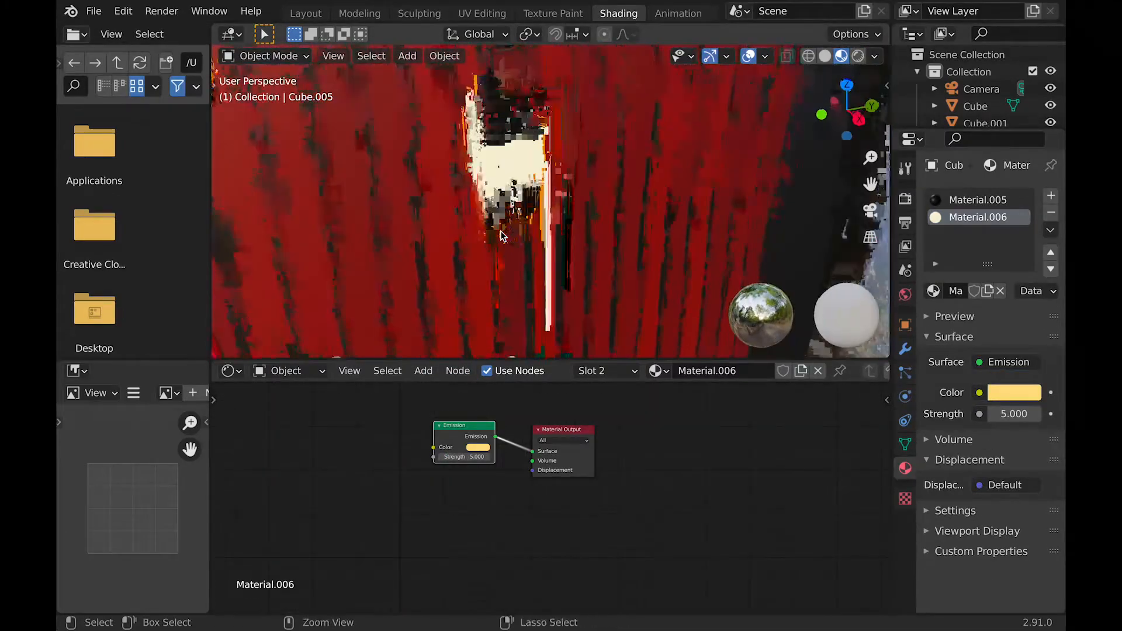
pyautogui.click(856, 56)
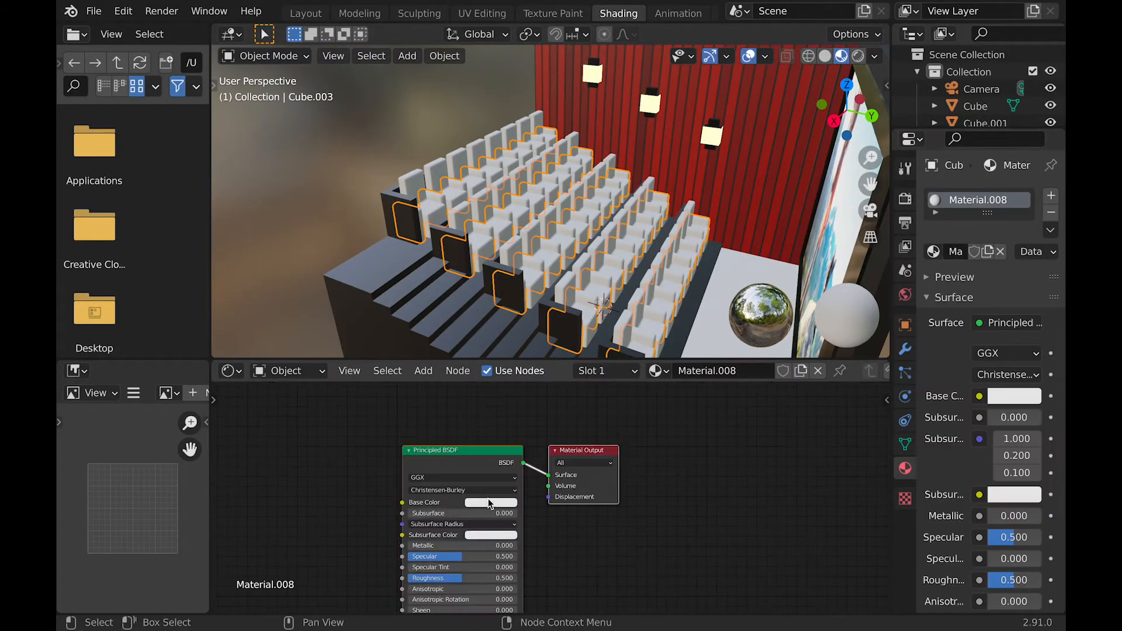
# Give the seat material a near-black base colour with roughness 0.6
pyautogui.click(490, 501)
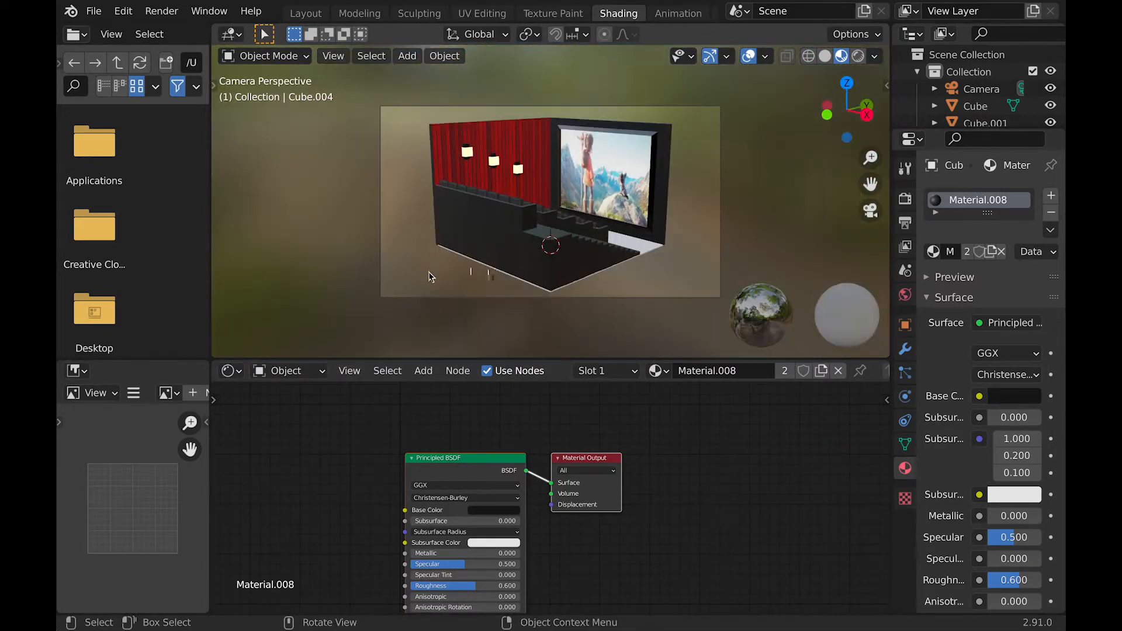
pyautogui.click(504, 509)
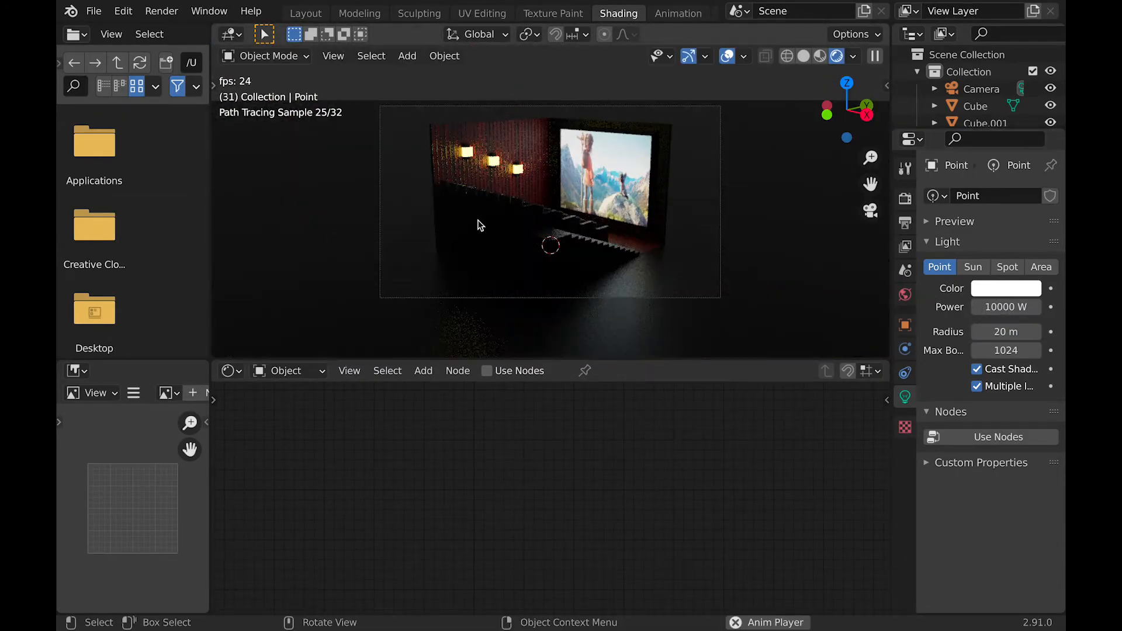
# Tint the 10000 W point light warm yellow
pyautogui.click(1004, 287)
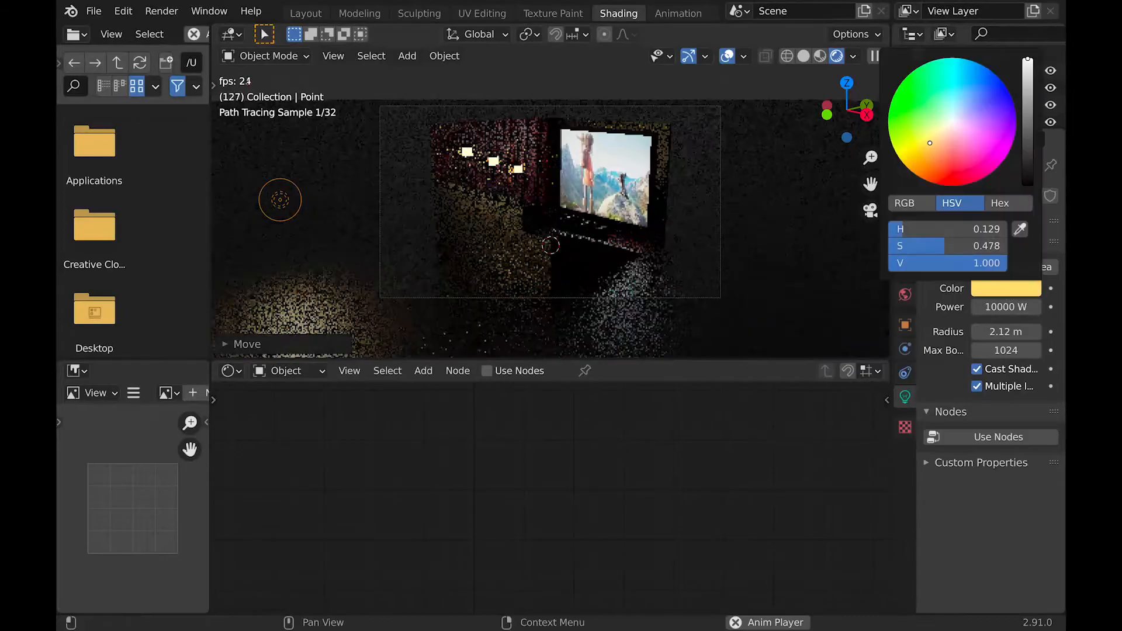